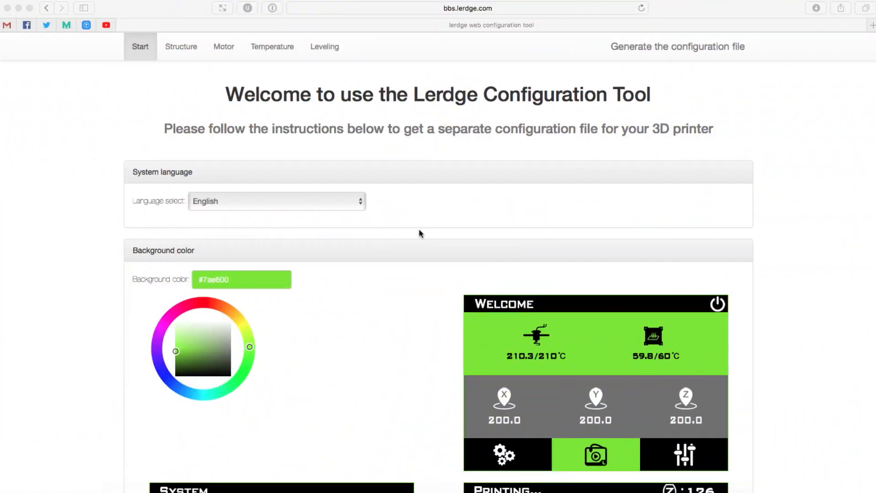
{"action": "mouse_move", "coordinate": [417, 218]}
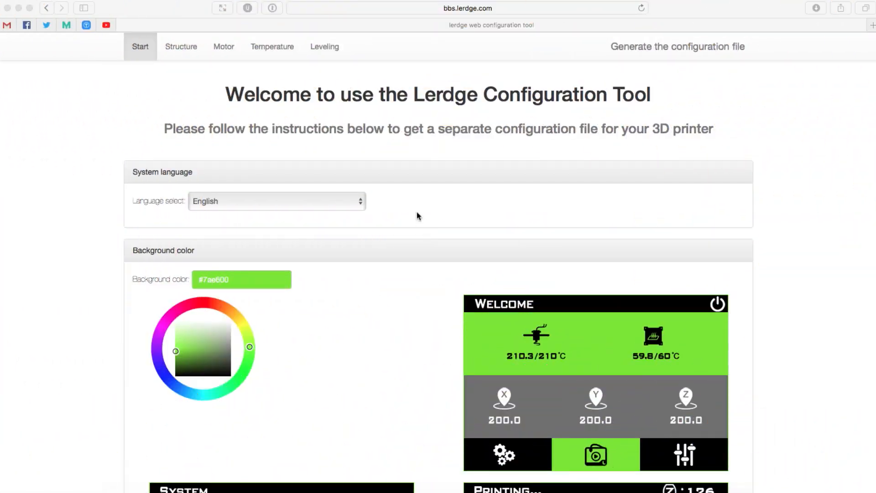
{"action": "mouse_move", "coordinate": [500, 71]}
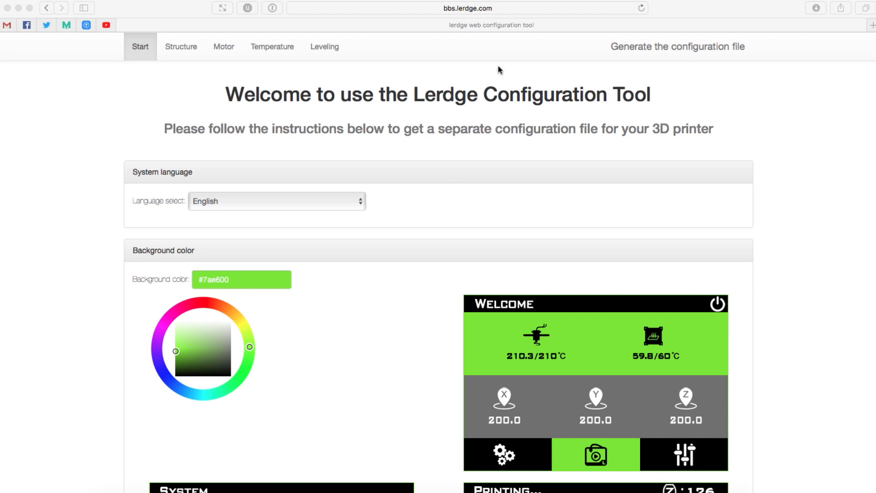
{"action": "mouse_move", "coordinate": [569, 87]}
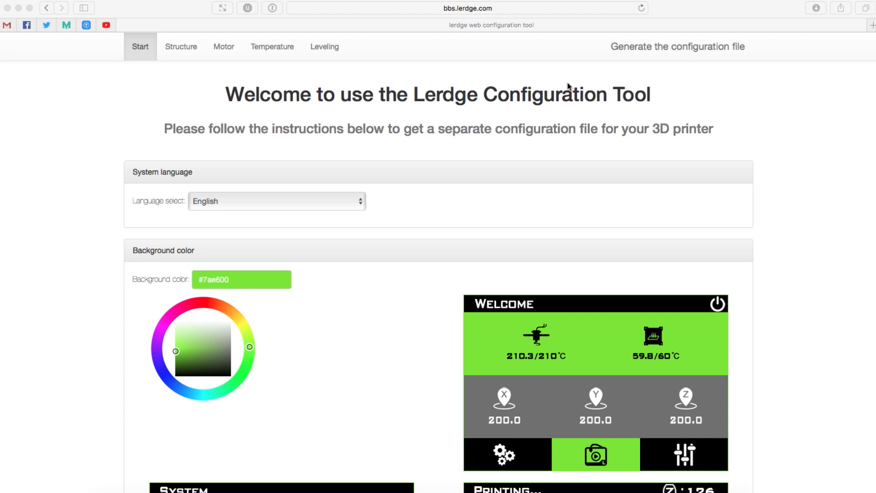
{"action": "mouse_move", "coordinate": [394, 112]}
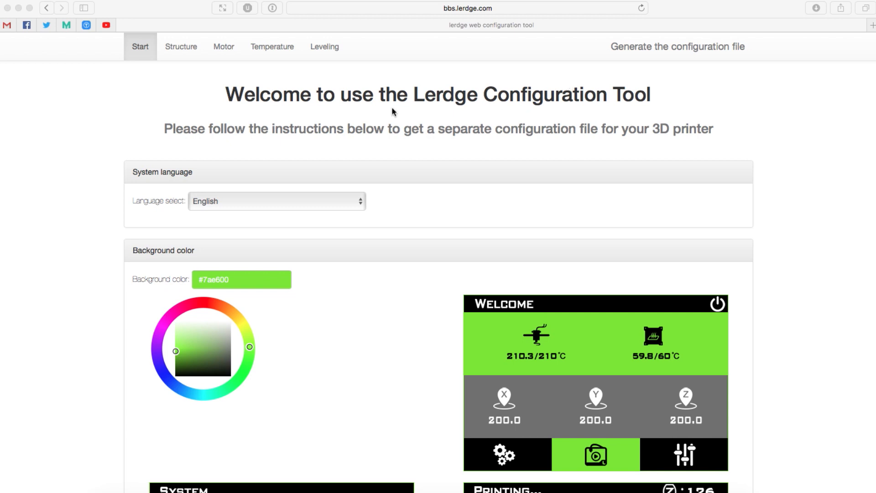
{"action": "mouse_move", "coordinate": [429, 118]}
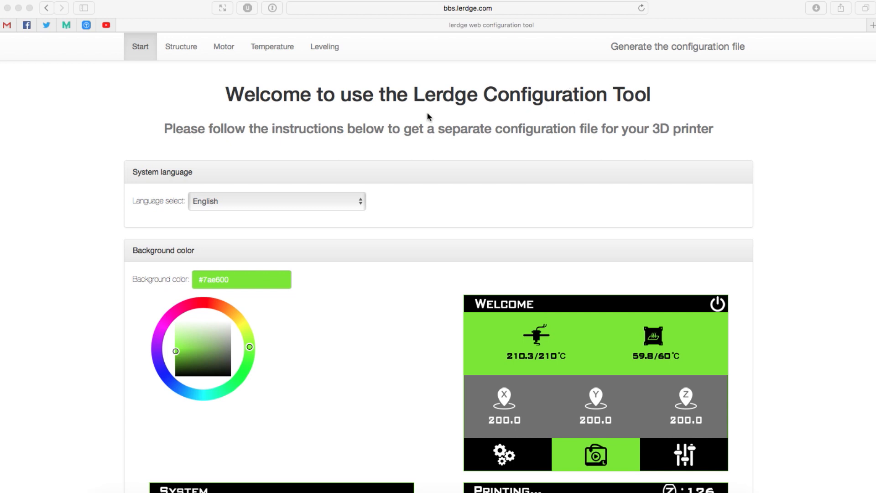
{"action": "mouse_move", "coordinate": [342, 121]}
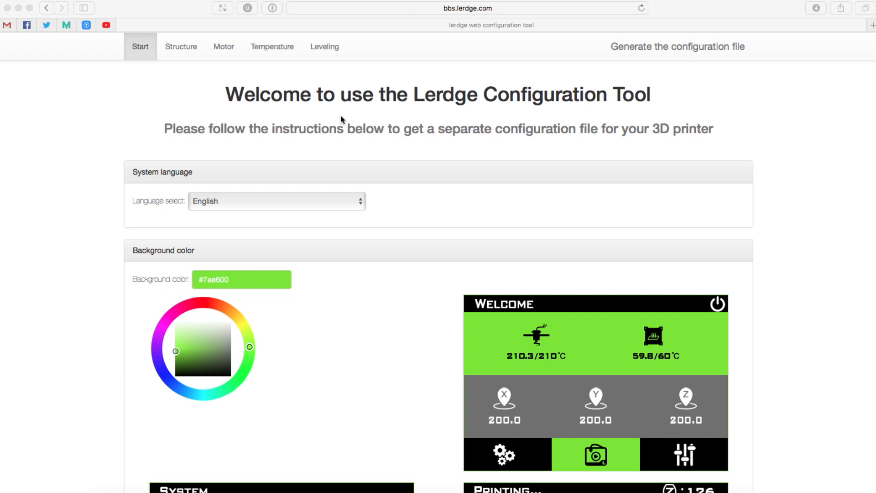
{"action": "mouse_move", "coordinate": [364, 204]}
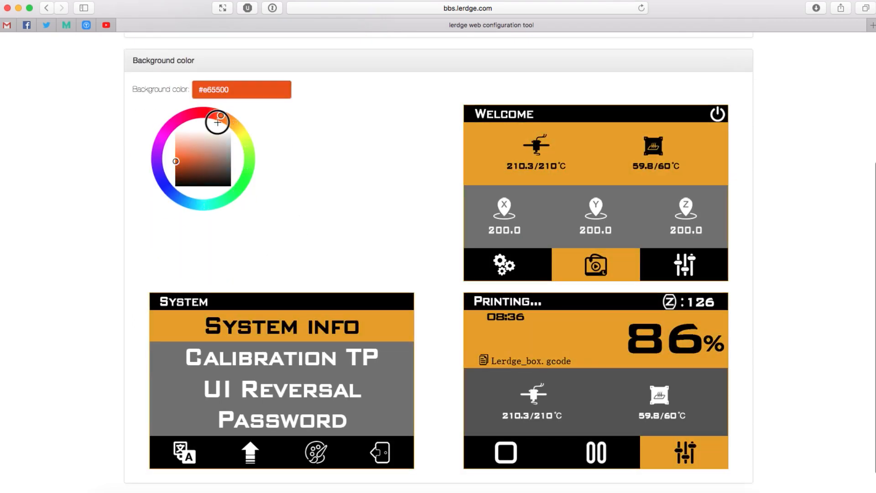
- Pick teal #00e6c8 on the colour wheel and continue to the Structure page
{"action": "left_click_drag", "start_coordinate": [217, 121], "coordinate": [158, 170]}
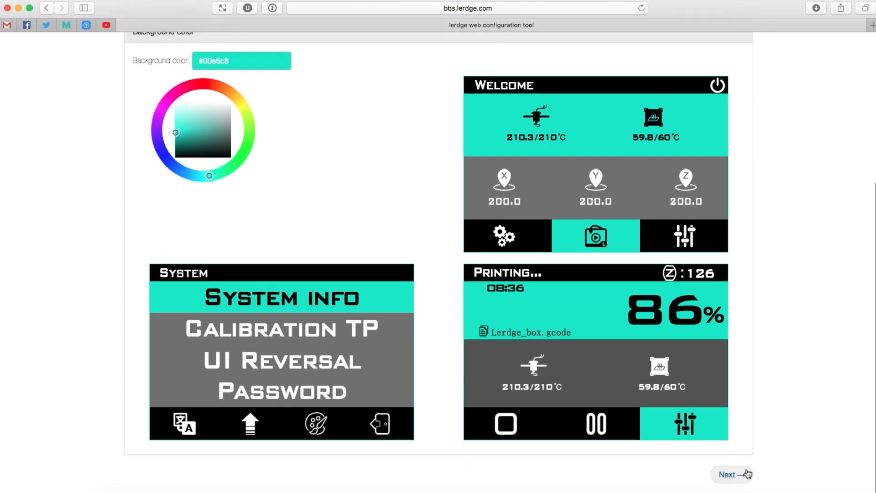
{"action": "left_click", "coordinate": [732, 474]}
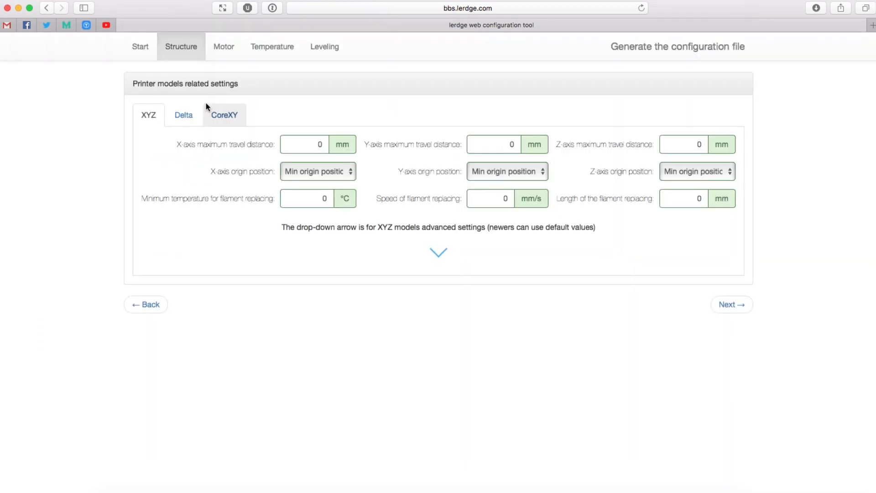
{"action": "mouse_move", "coordinate": [156, 85]}
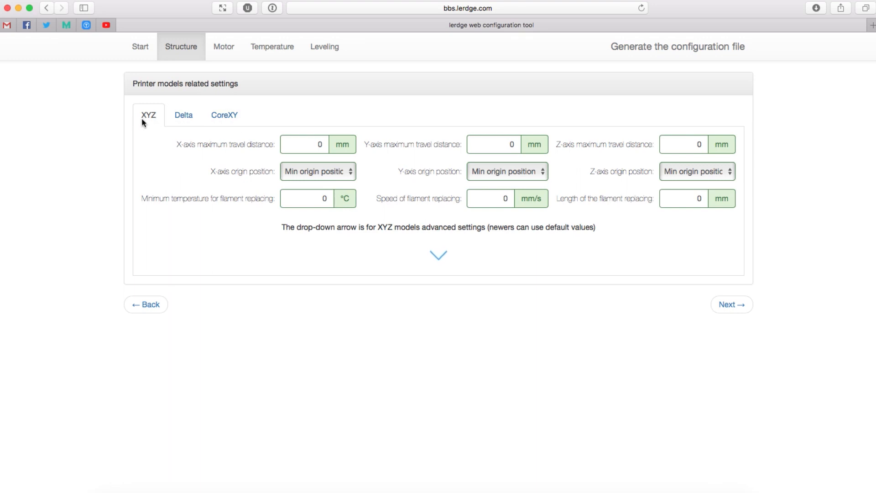
{"action": "mouse_move", "coordinate": [402, 155]}
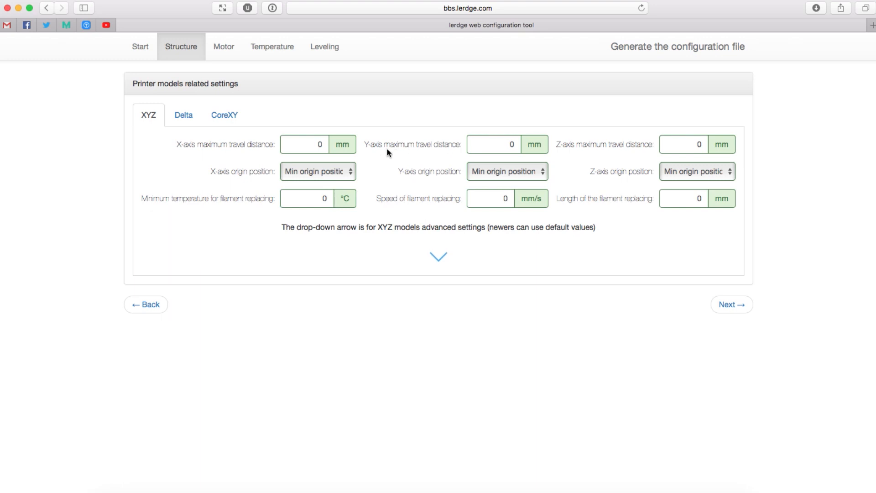
{"action": "mouse_move", "coordinate": [303, 145]}
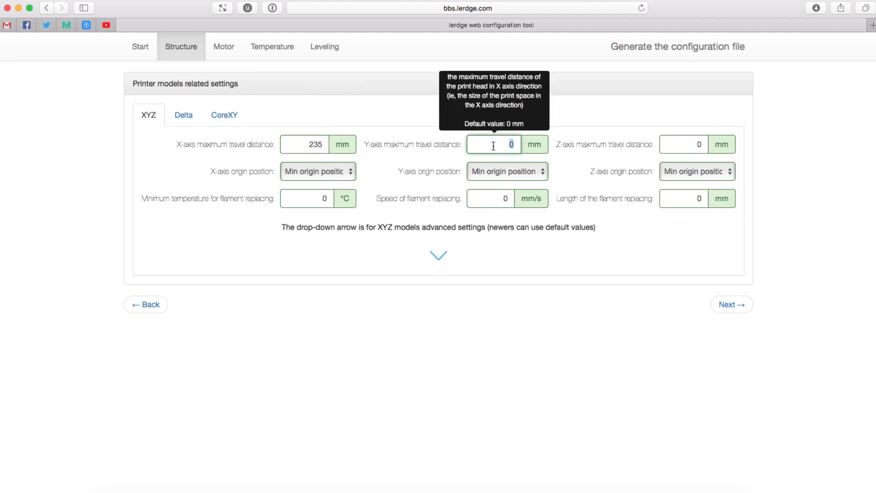
- Enter Y travel 235 mm, Z travel 220 mm and filament replacing 210 °C, 20 mm/s, 20 mm
{"action": "type", "text": "235"}
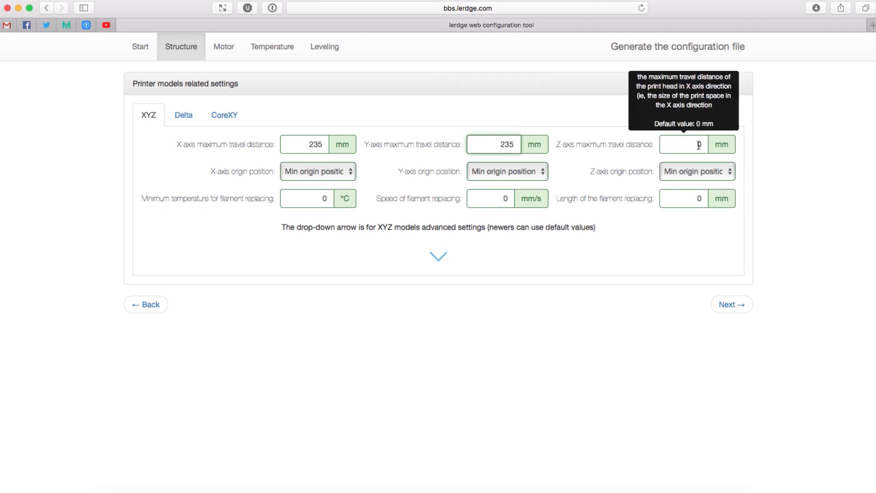
{"action": "type", "text": "220"}
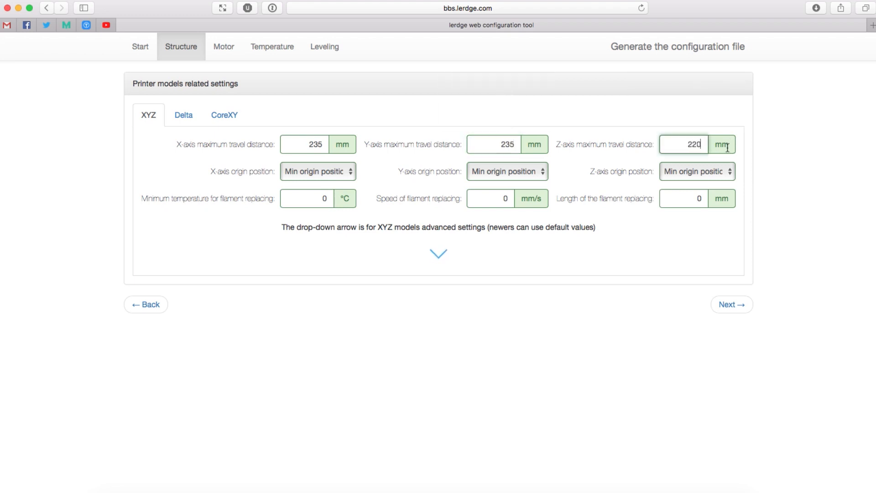
{"action": "mouse_move", "coordinate": [631, 161]}
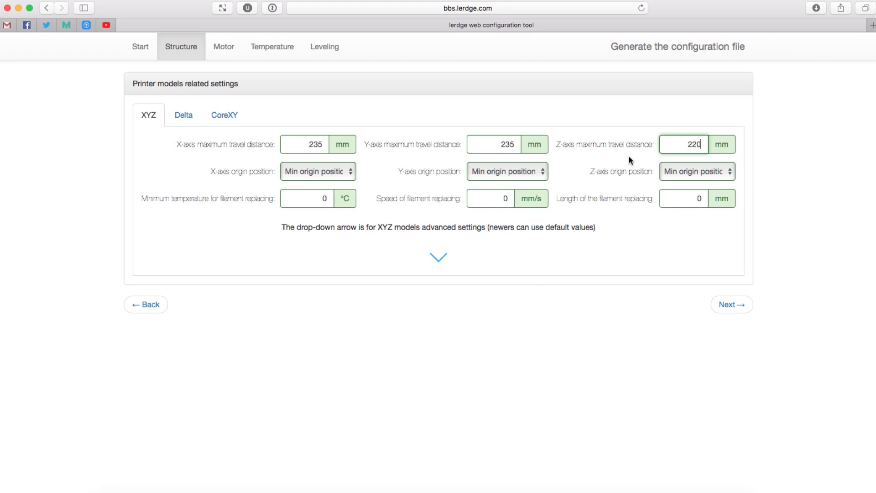
{"action": "mouse_move", "coordinate": [317, 172]}
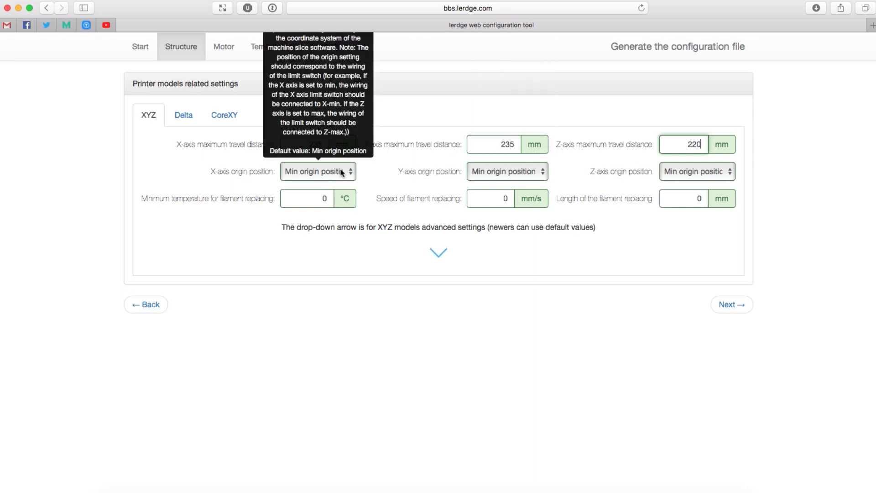
{"action": "mouse_move", "coordinate": [555, 180]}
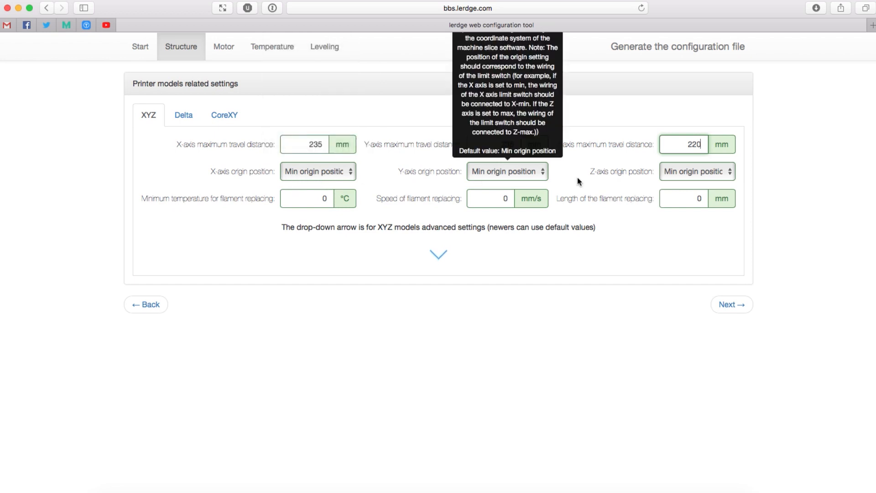
{"action": "mouse_move", "coordinate": [320, 177]}
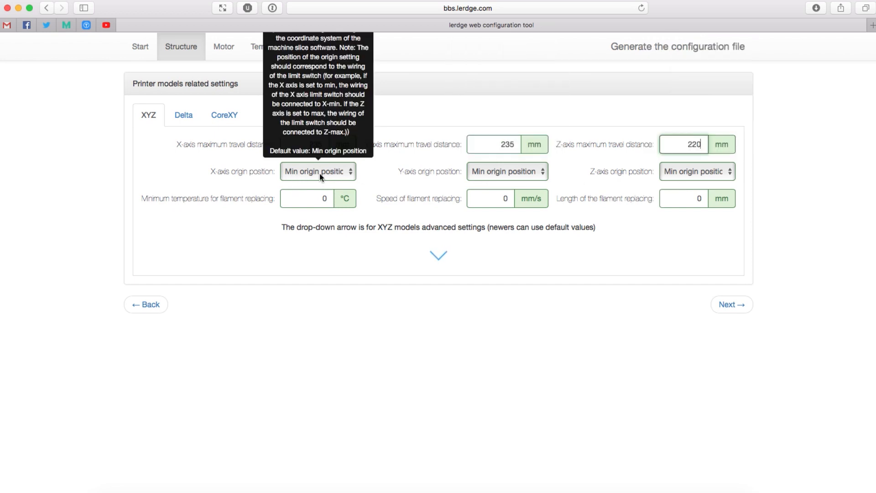
{"action": "mouse_move", "coordinate": [298, 188]}
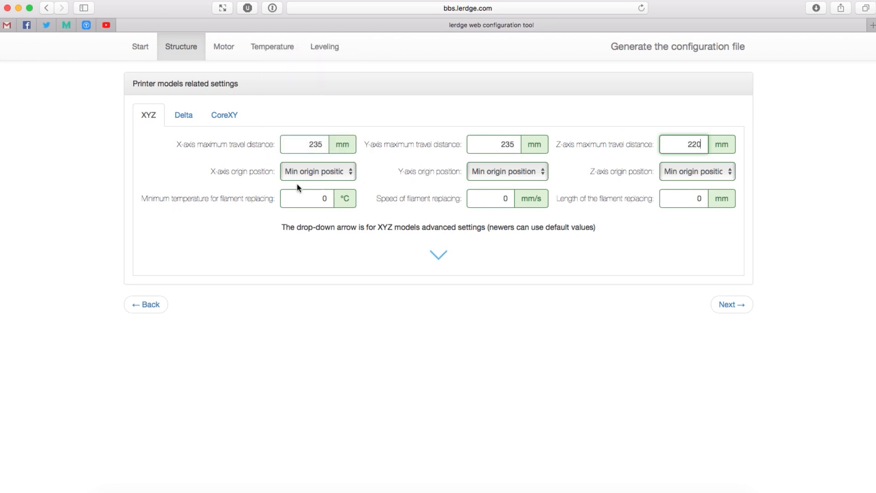
{"action": "mouse_move", "coordinate": [311, 200]}
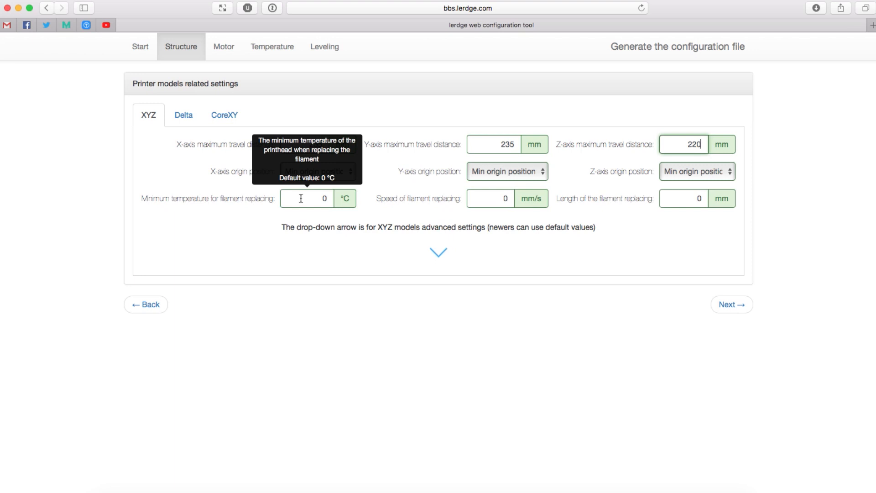
{"action": "type", "text": "21"}
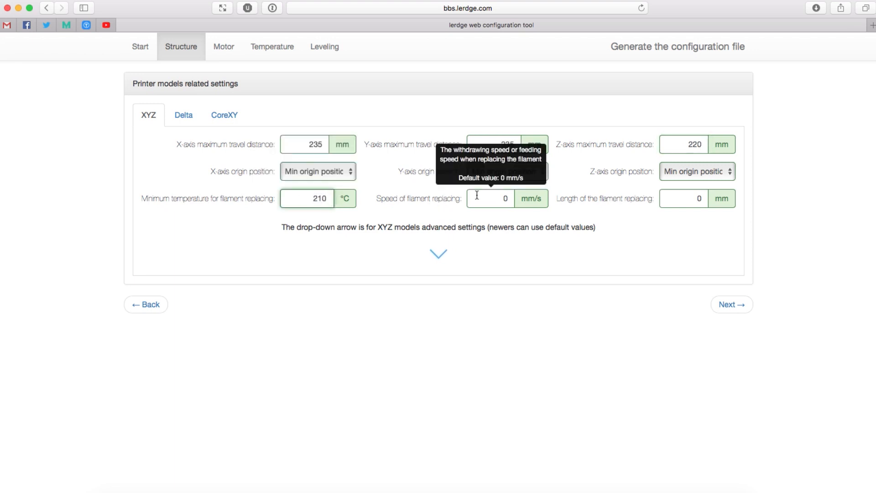
{"action": "mouse_move", "coordinate": [506, 198]}
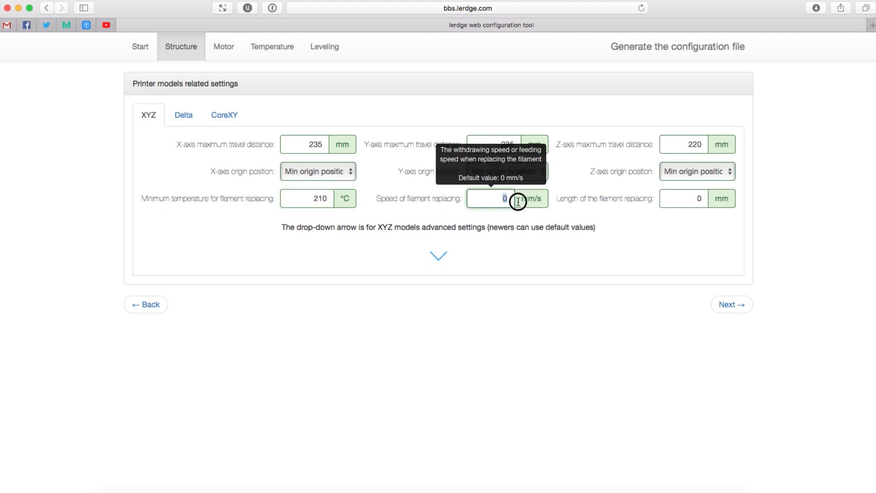
{"action": "type", "text": "20"}
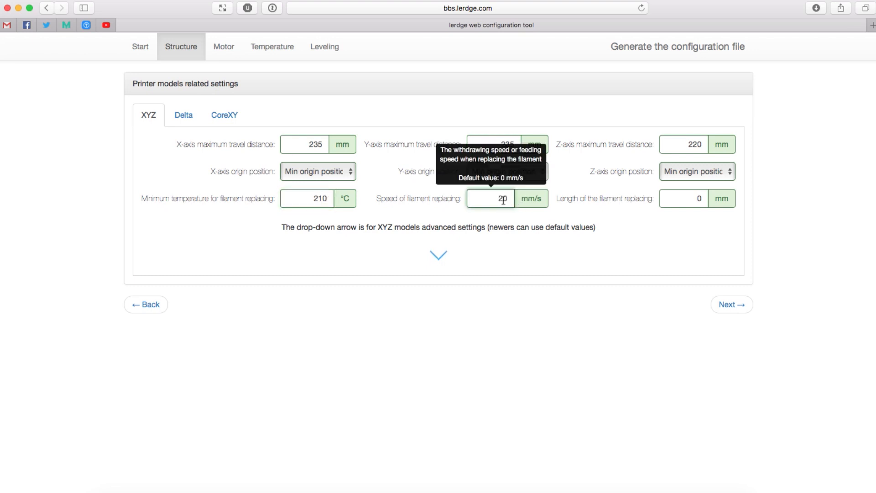
{"action": "mouse_move", "coordinate": [684, 202]}
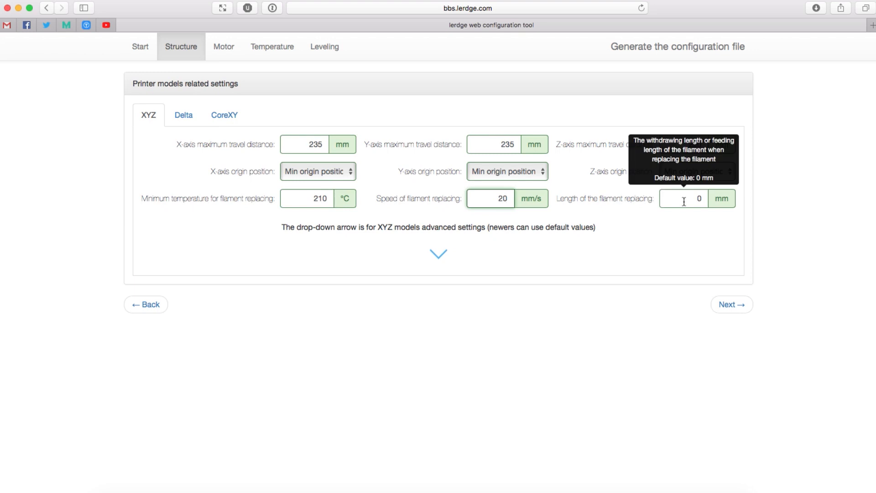
{"action": "type", "text": "2"}
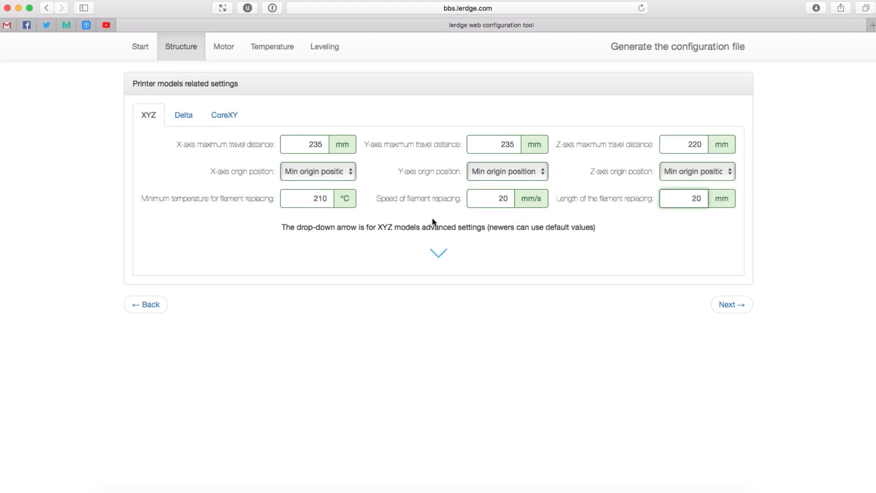
{"action": "mouse_move", "coordinate": [438, 255]}
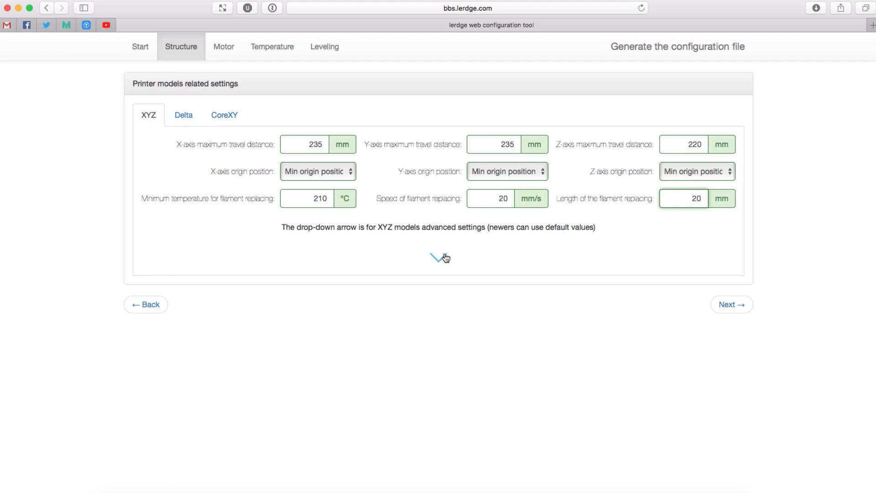
- Reveal the advanced XYZ limit switch settings, leaving them at low level trigger
{"action": "left_click", "coordinate": [438, 257]}
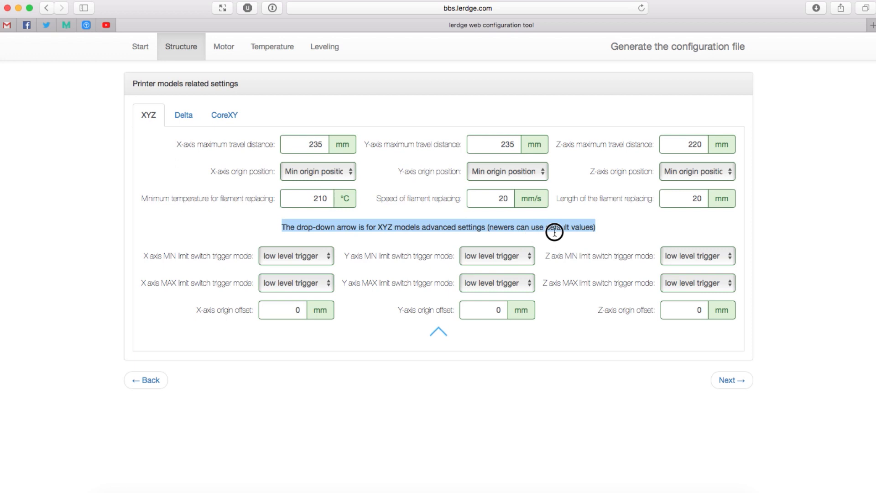
{"action": "mouse_move", "coordinate": [314, 255]}
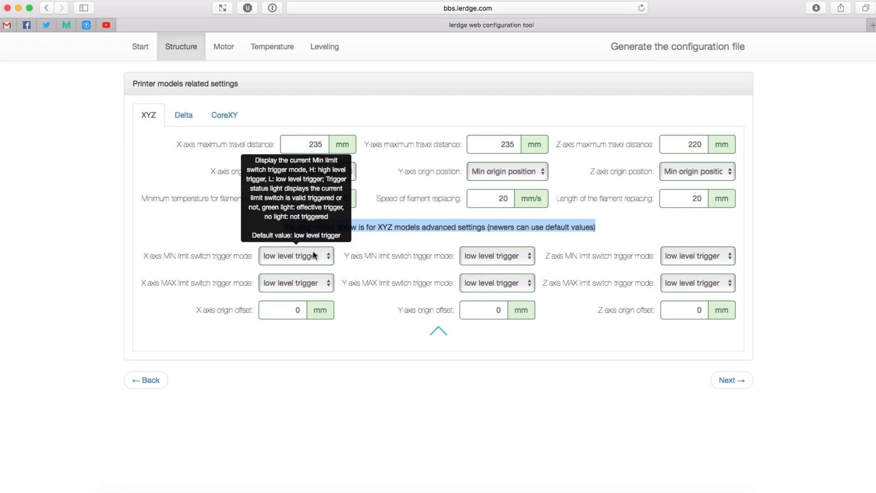
{"action": "mouse_move", "coordinate": [674, 253]}
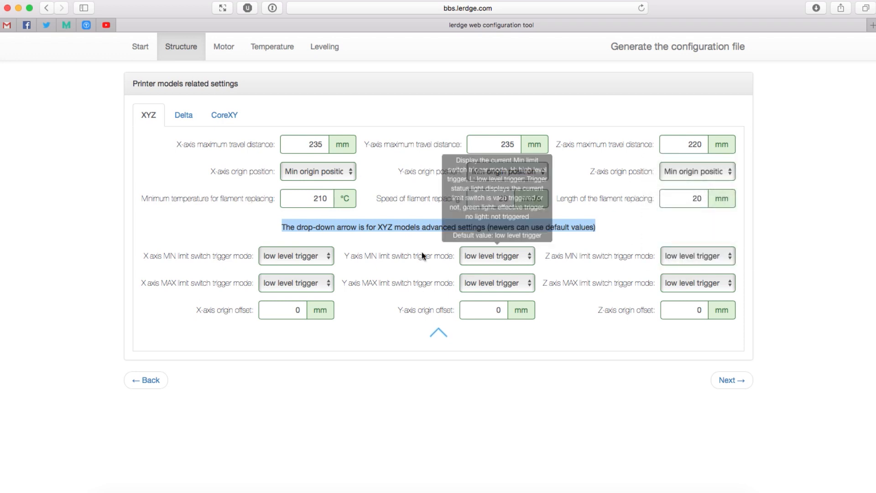
{"action": "mouse_move", "coordinate": [322, 290]}
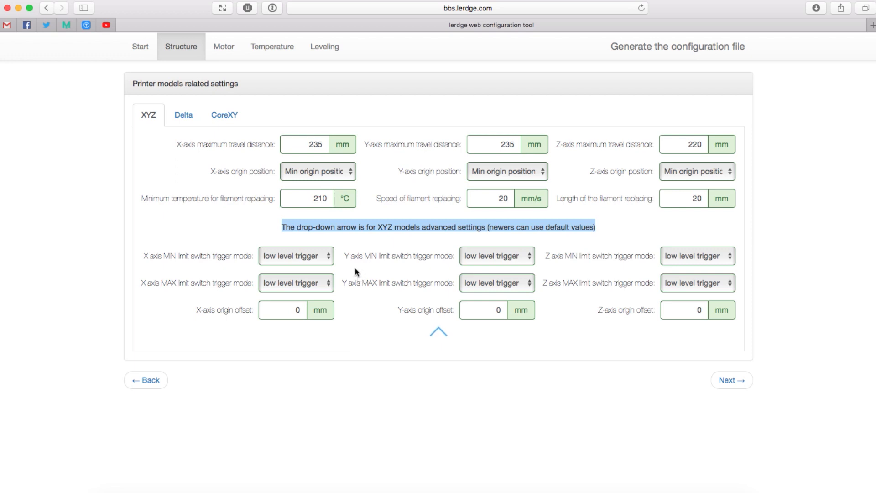
{"action": "mouse_move", "coordinate": [528, 301]}
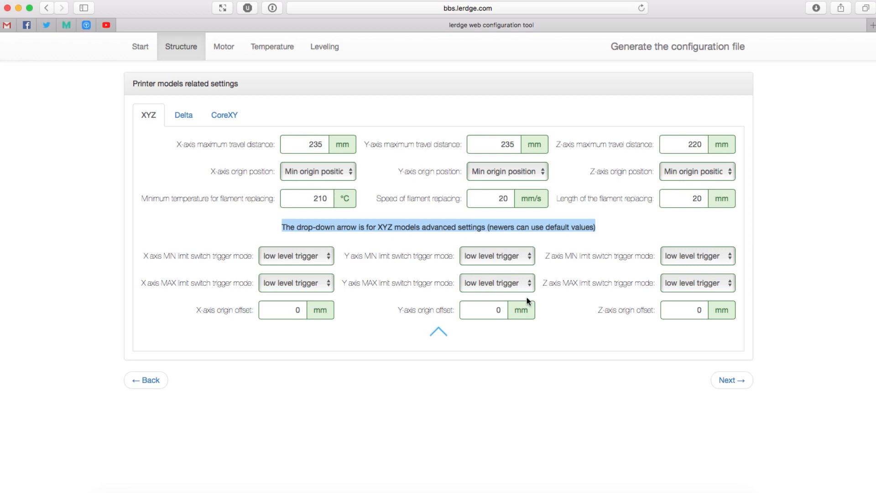
{"action": "mouse_move", "coordinate": [613, 304]}
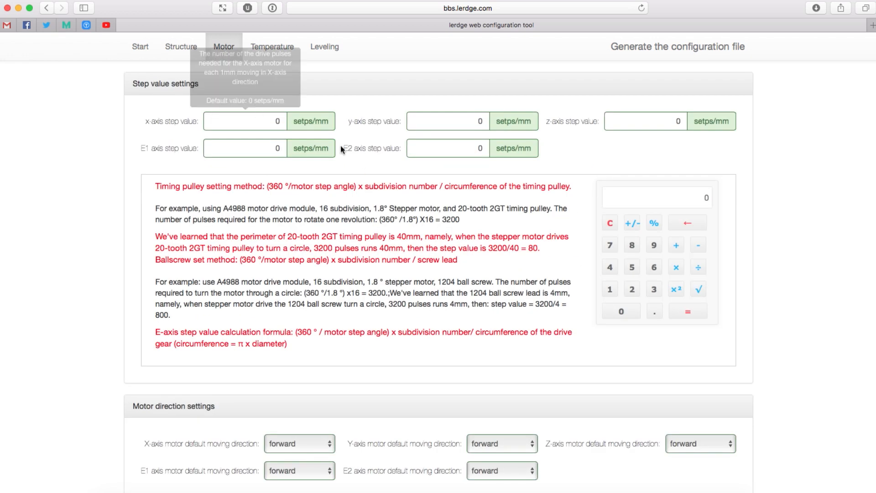
{"action": "mouse_move", "coordinate": [189, 203]}
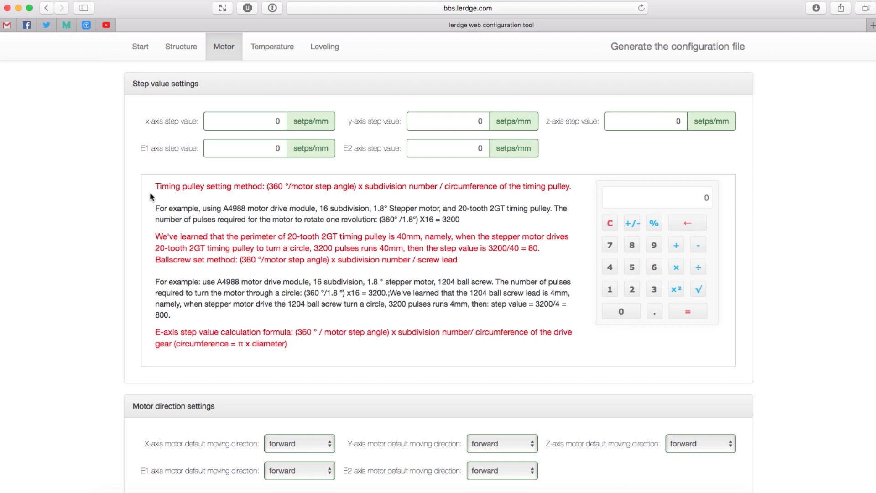
{"action": "mouse_move", "coordinate": [344, 353]}
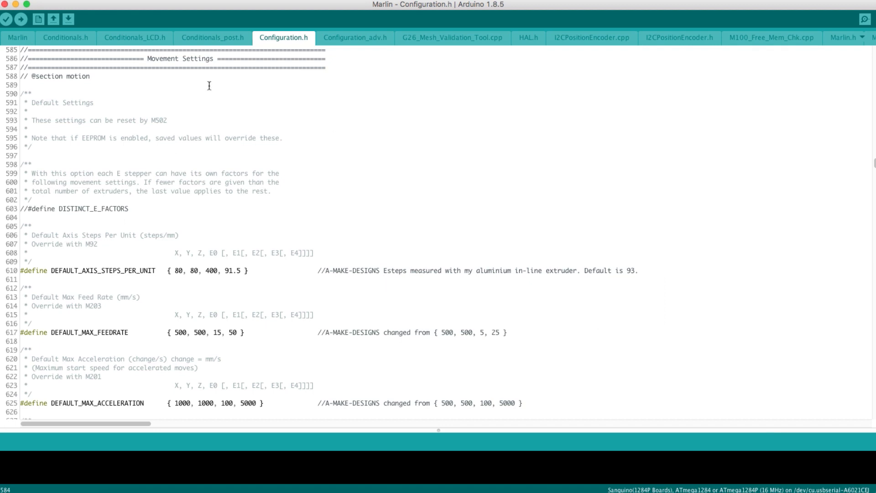
{"action": "mouse_move", "coordinate": [372, 90]}
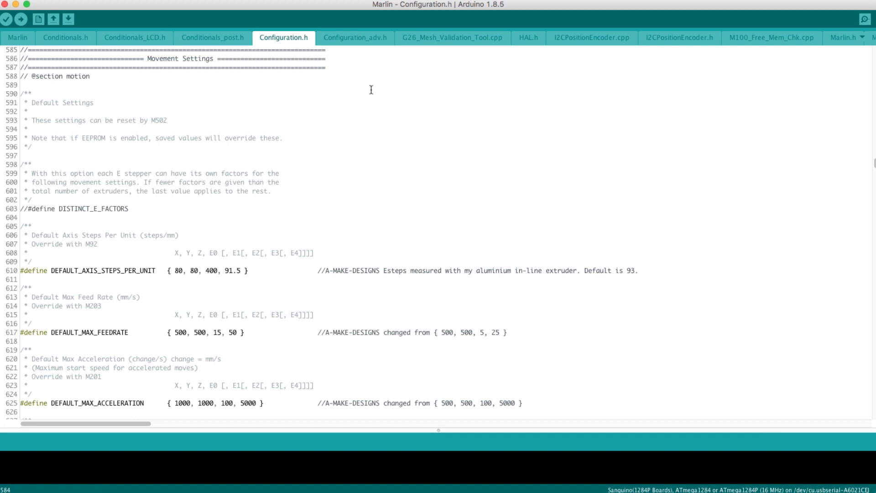
{"action": "mouse_move", "coordinate": [283, 200]}
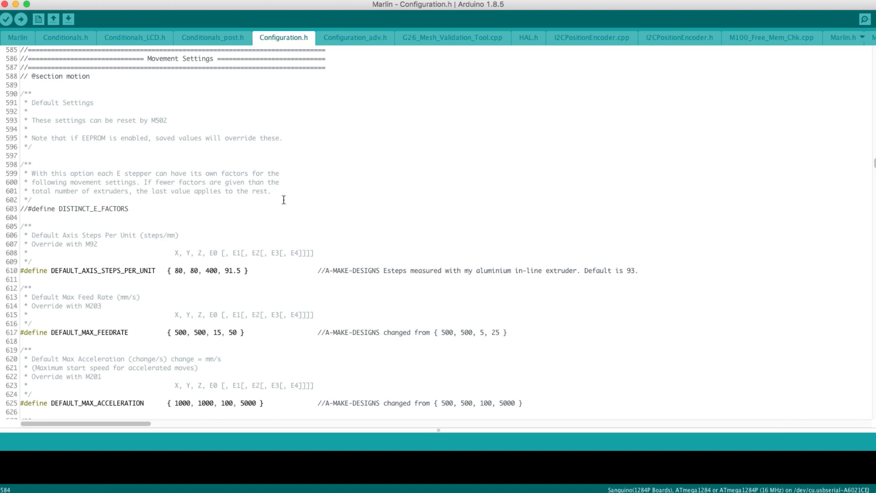
{"action": "mouse_move", "coordinate": [94, 29]}
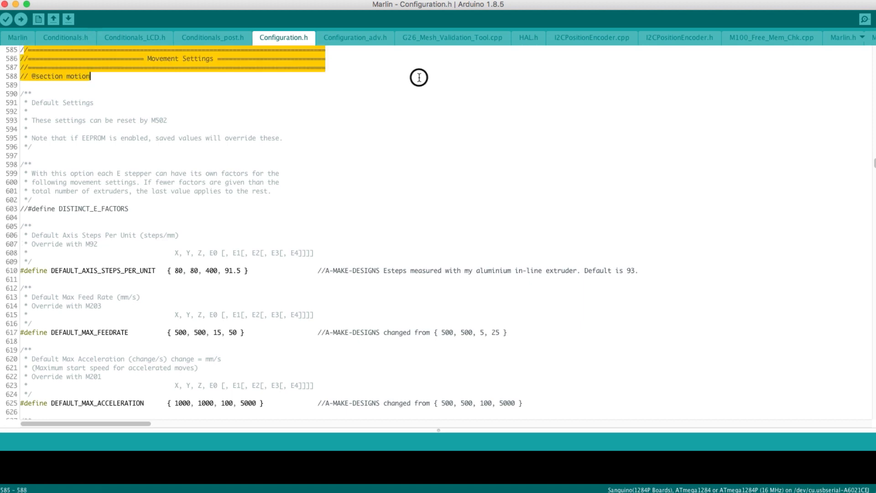
- Locate DEFAULT_AXIS_STEPS_PER_UNIT (80, 80, 400, 91.5) in Configuration.h Movement Settings
{"action": "left_click", "coordinate": [34, 269]}
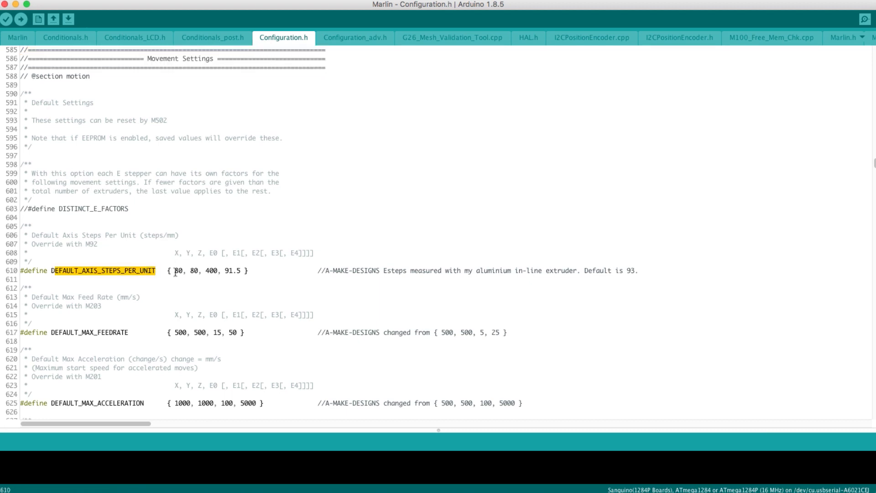
{"action": "left_click", "coordinate": [218, 272]}
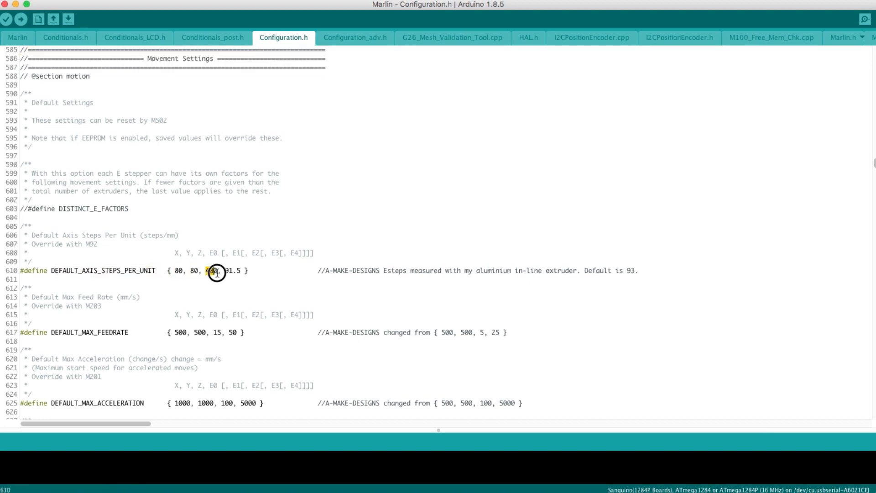
{"action": "double_click", "coordinate": [201, 270]}
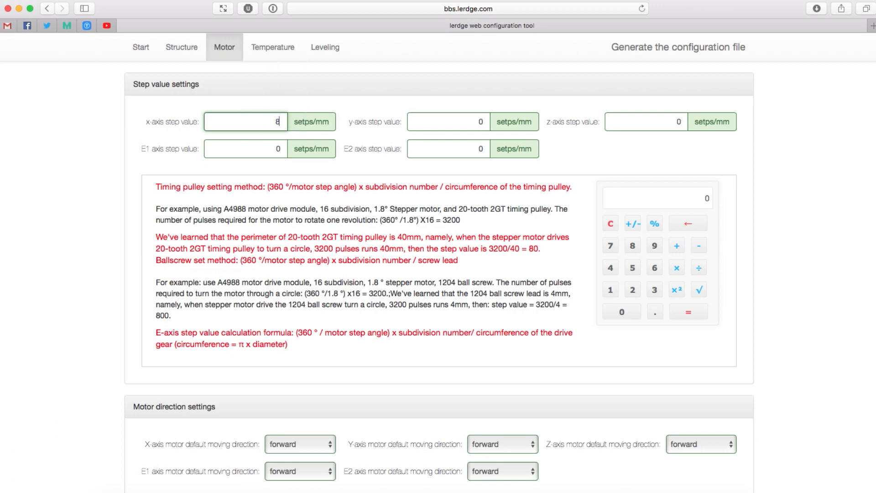
- Enter step values X 80, Y 80, Z 400 and E1 91.5 steps/mm
{"action": "left_click", "coordinate": [449, 122]}
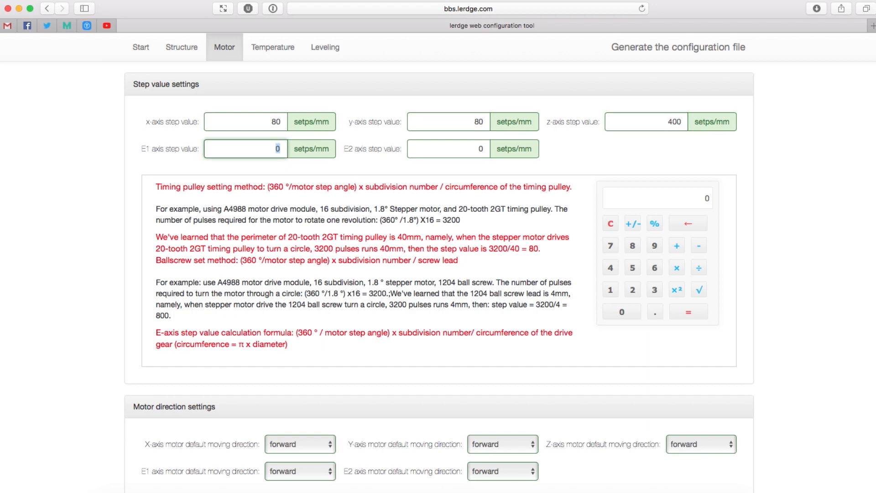
{"action": "type", "text": "91.5"}
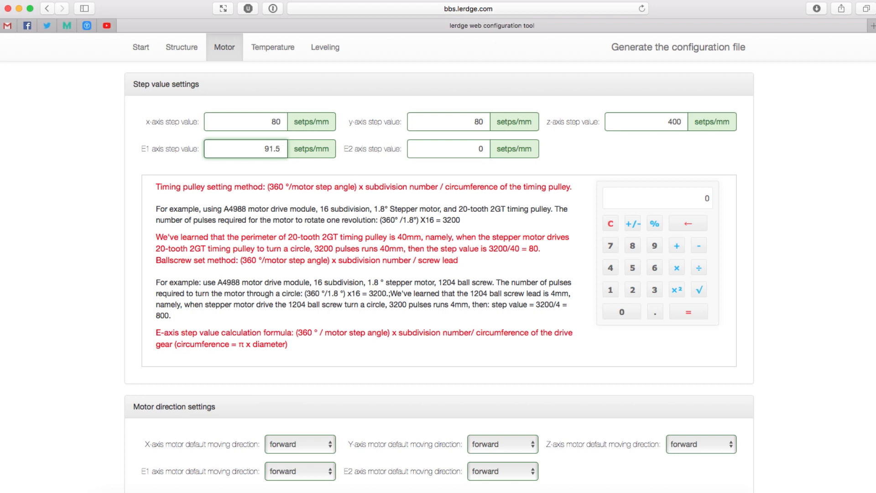
- Set the X-axis motor default moving direction to reverse
{"action": "scroll", "scroll_direction": "down", "scroll_amount": 3}
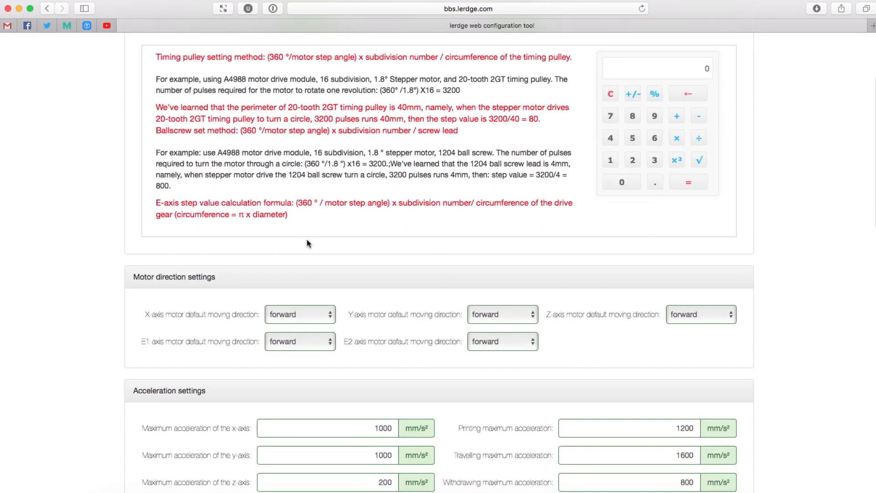
{"action": "scroll", "scroll_direction": "down", "scroll_amount": 3}
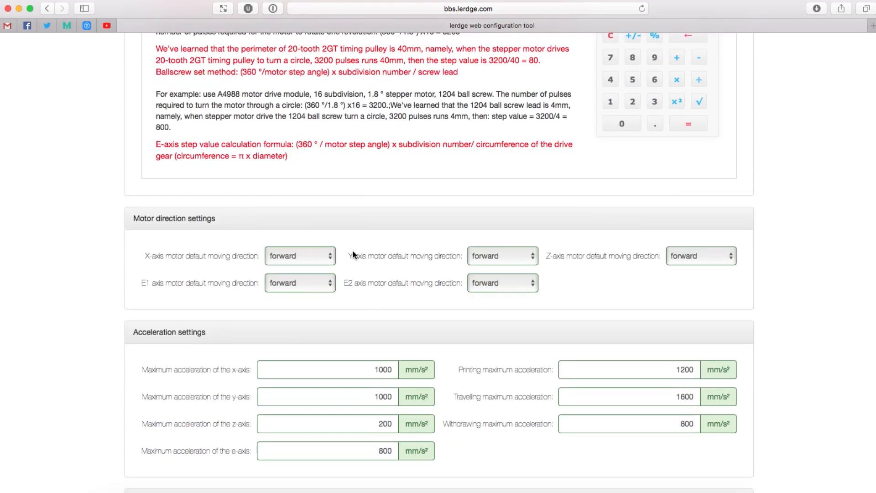
{"action": "mouse_move", "coordinate": [360, 254]}
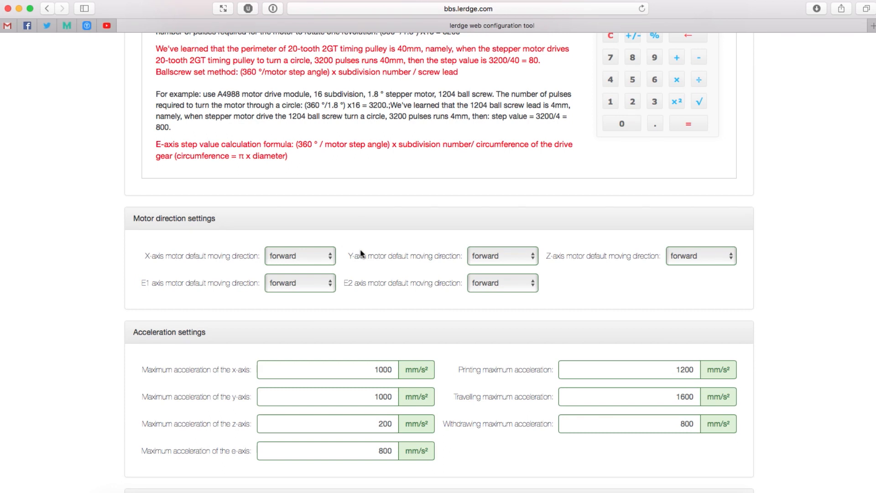
{"action": "left_click", "coordinate": [300, 255]}
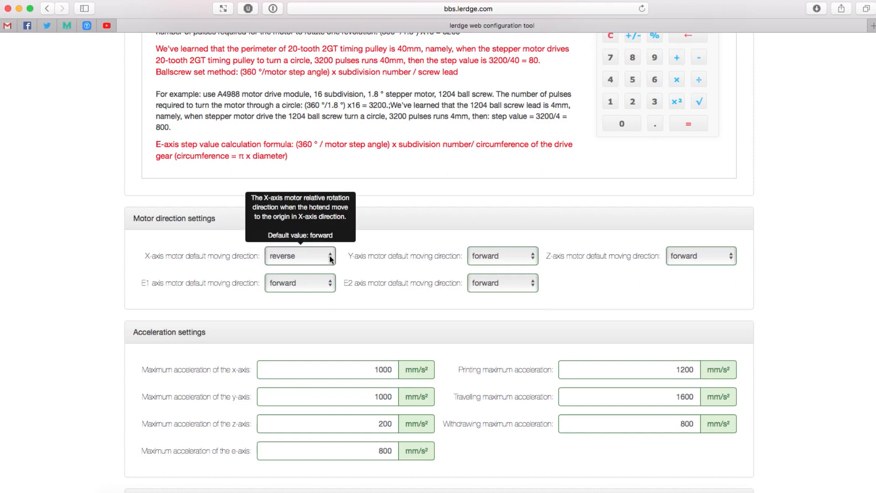
{"action": "scroll", "scroll_direction": "down", "scroll_amount": 3}
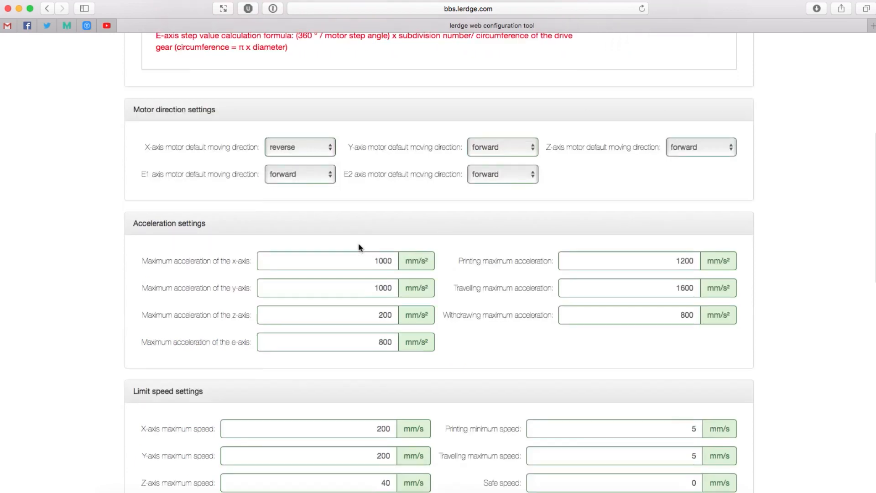
{"action": "scroll", "scroll_direction": "down", "scroll_amount": 3}
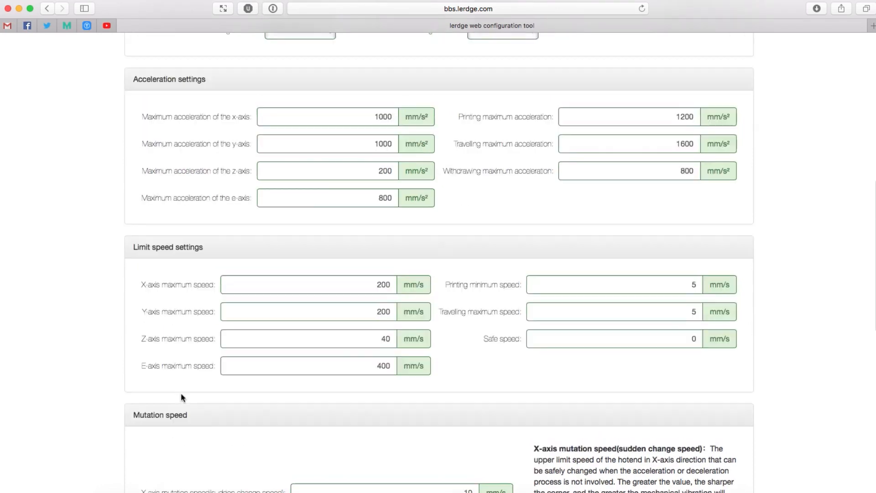
{"action": "scroll", "scroll_direction": "up", "scroll_amount": 3}
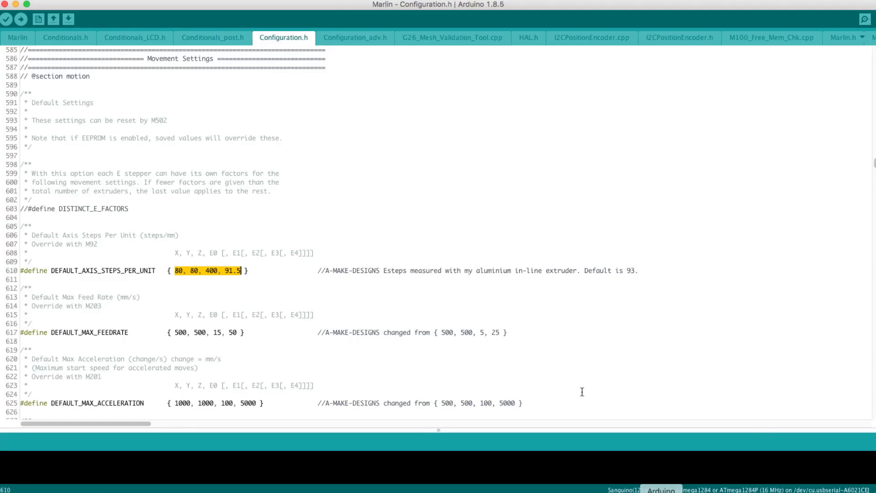
- Locate DEFAULT_MAX_FEEDRATE 500, 500, 15, 50 and DEFAULT_MAX_ACCELERATION 1000, 1000, 100, 5000 in Configuration.h
{"action": "left_click", "coordinate": [174, 332]}
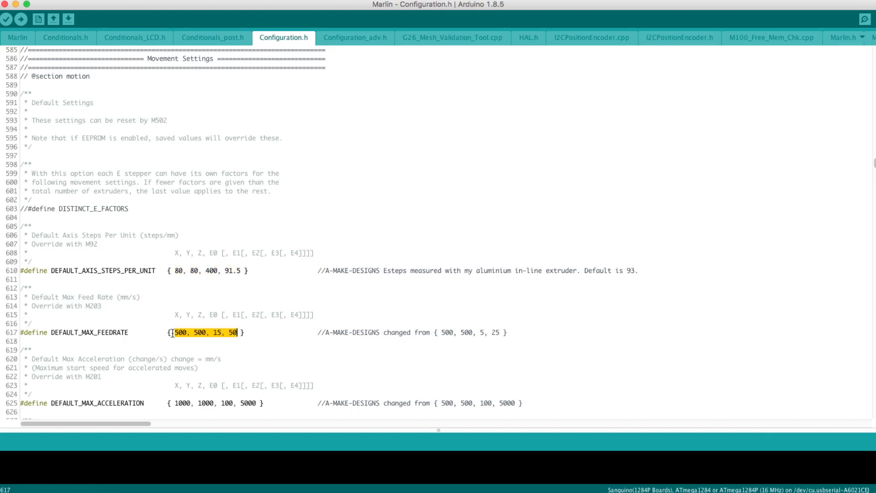
{"action": "left_click", "coordinate": [174, 402]}
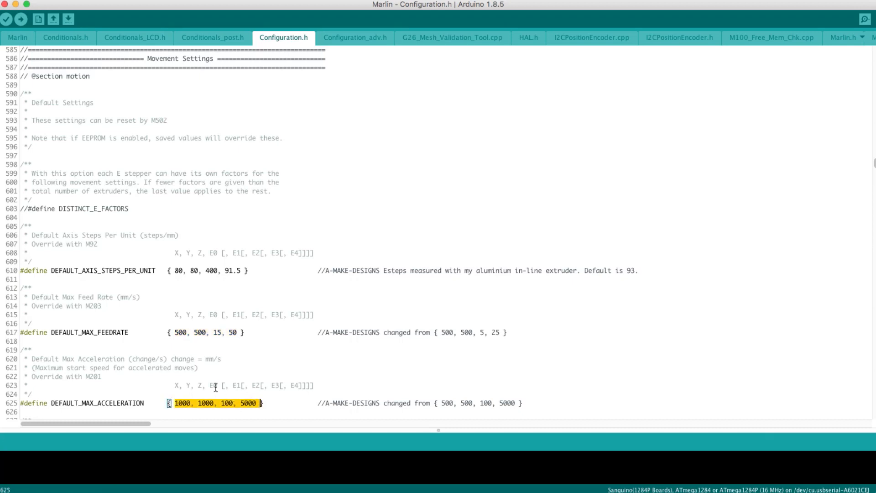
{"action": "scroll", "scroll_direction": "down", "scroll_amount": 3}
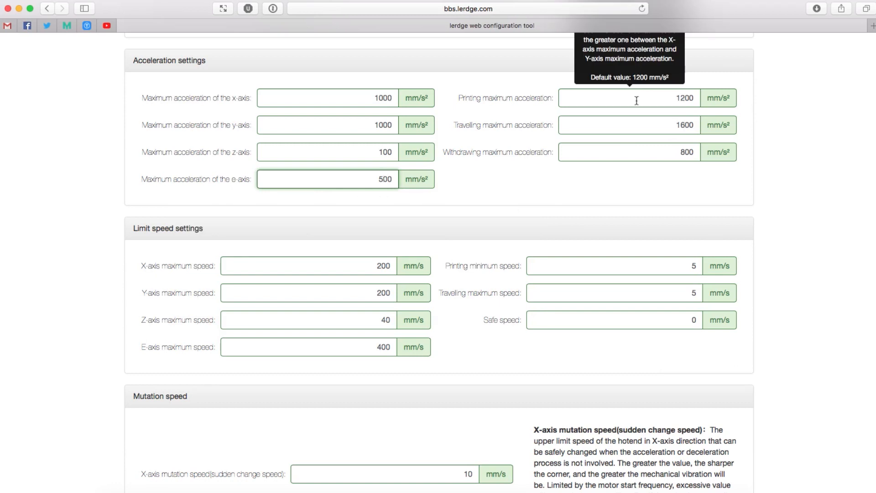
{"action": "mouse_move", "coordinate": [173, 243]}
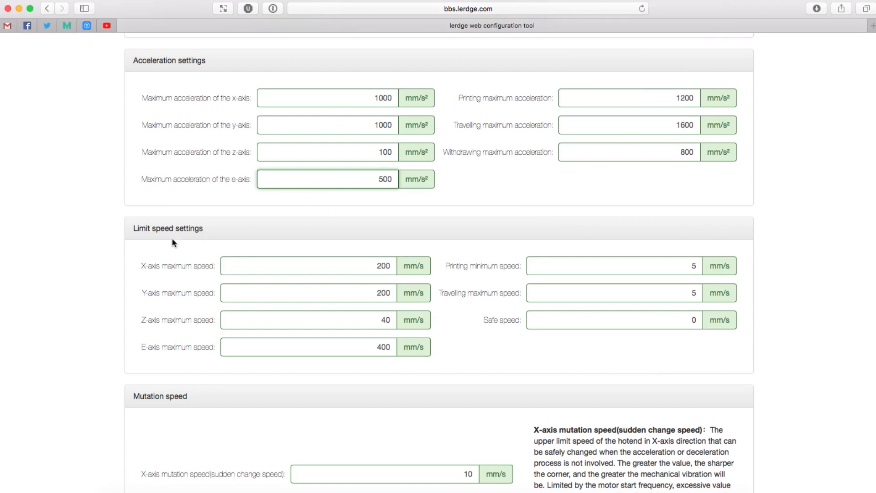
- Scroll down to review the limit speed fields after the acceleration edits
{"action": "scroll", "scroll_direction": "down", "scroll_amount": 3}
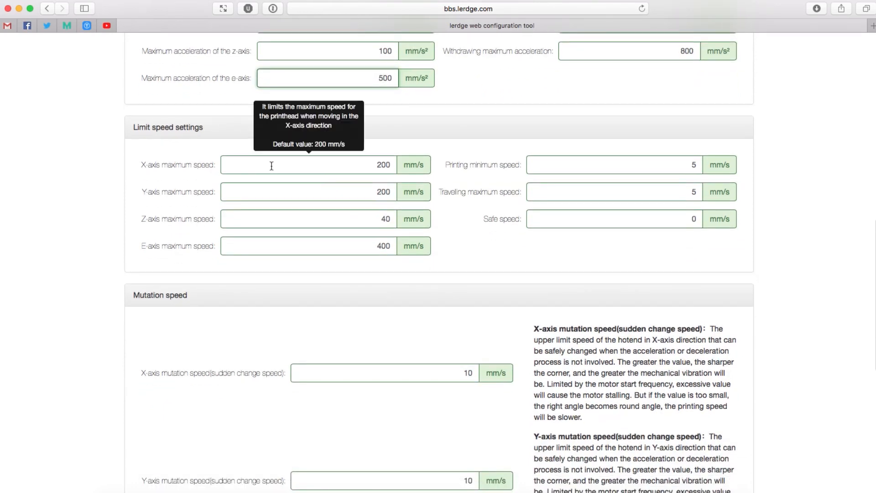
{"action": "mouse_move", "coordinate": [327, 152]}
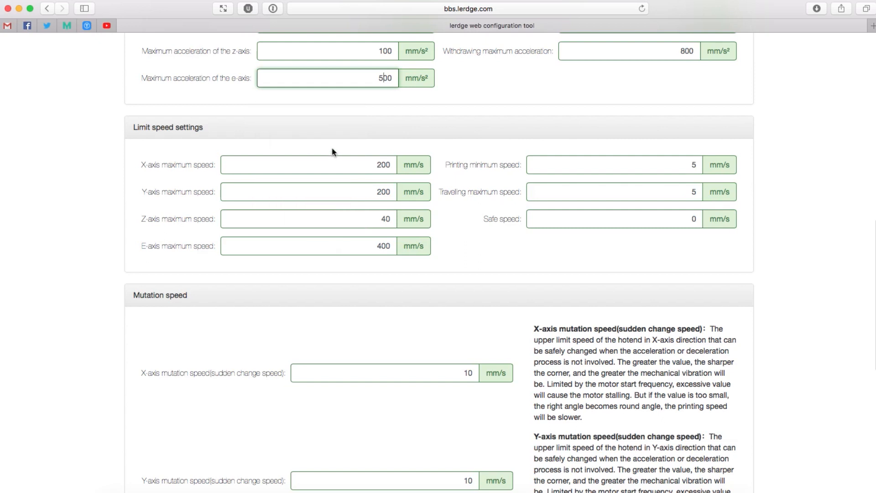
{"action": "mouse_move", "coordinate": [333, 259]}
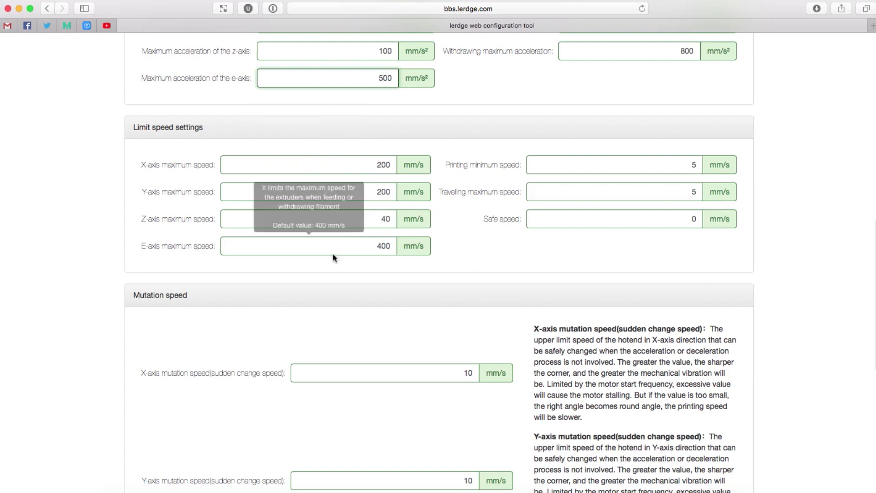
{"action": "mouse_move", "coordinate": [440, 248]}
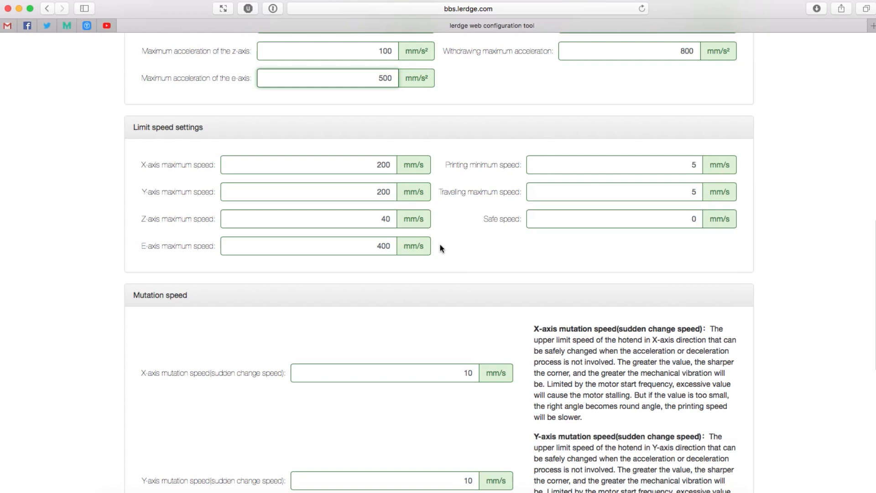
{"action": "scroll", "scroll_direction": "down", "scroll_amount": 3}
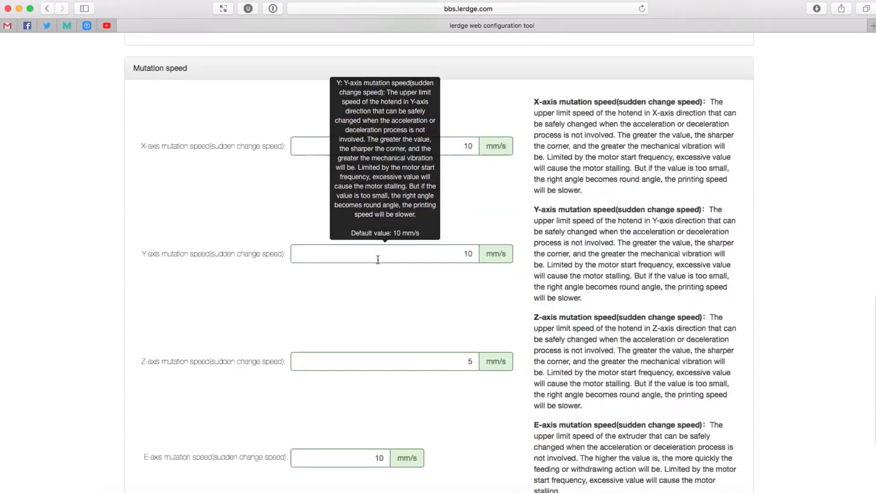
{"action": "mouse_move", "coordinate": [501, 162]}
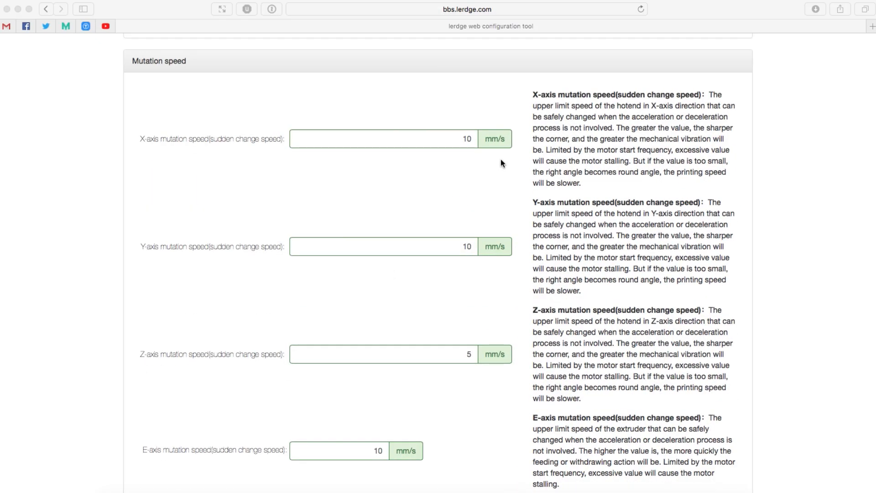
{"action": "mouse_move", "coordinate": [487, 161]}
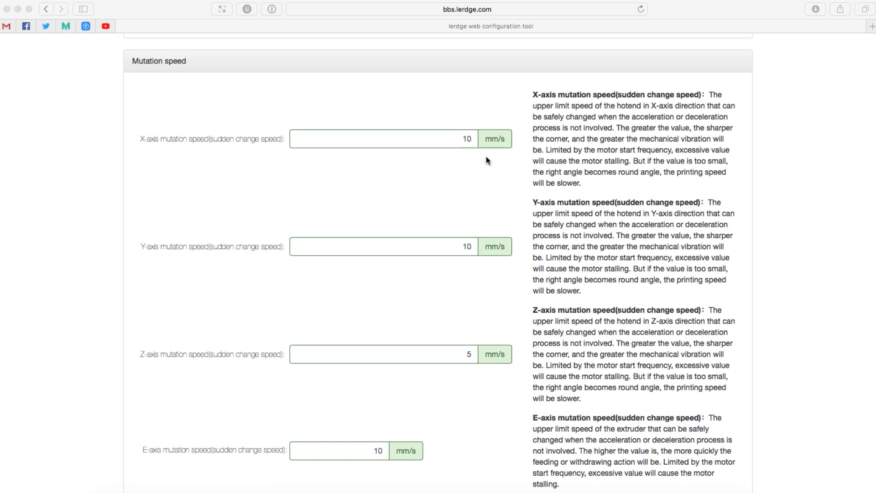
{"action": "mouse_move", "coordinate": [481, 162]}
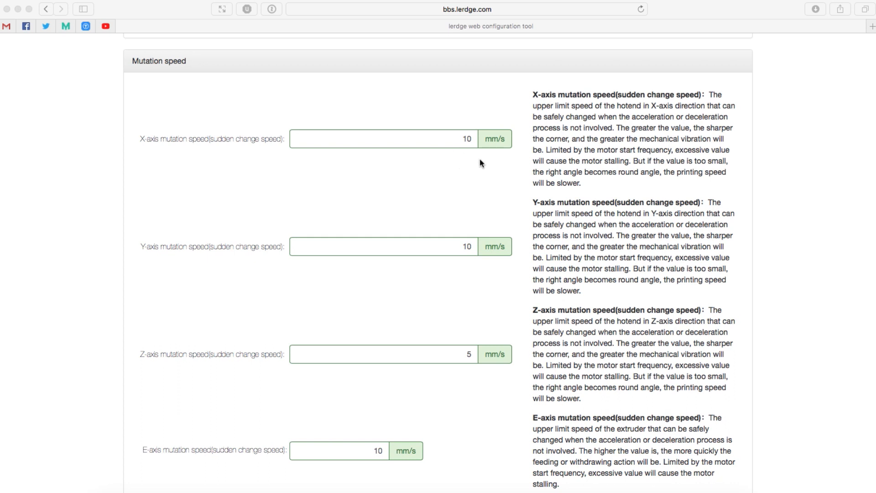
{"action": "mouse_move", "coordinate": [537, 108]}
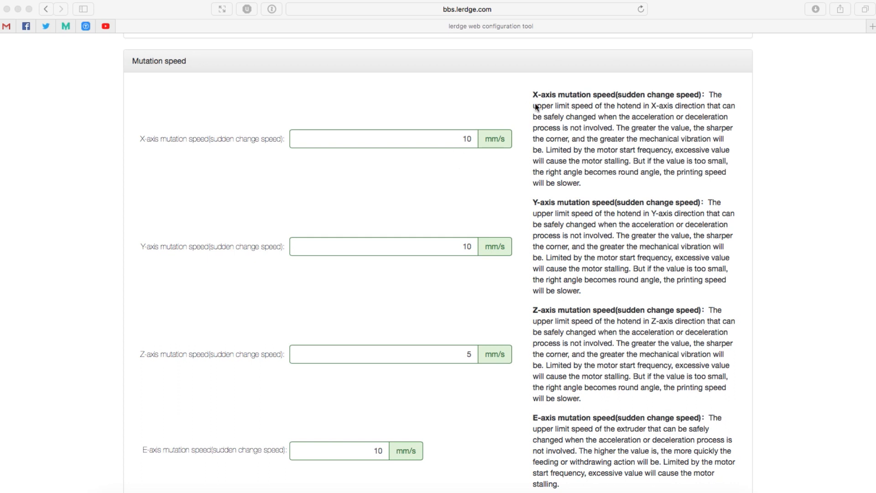
{"action": "mouse_move", "coordinate": [472, 148]}
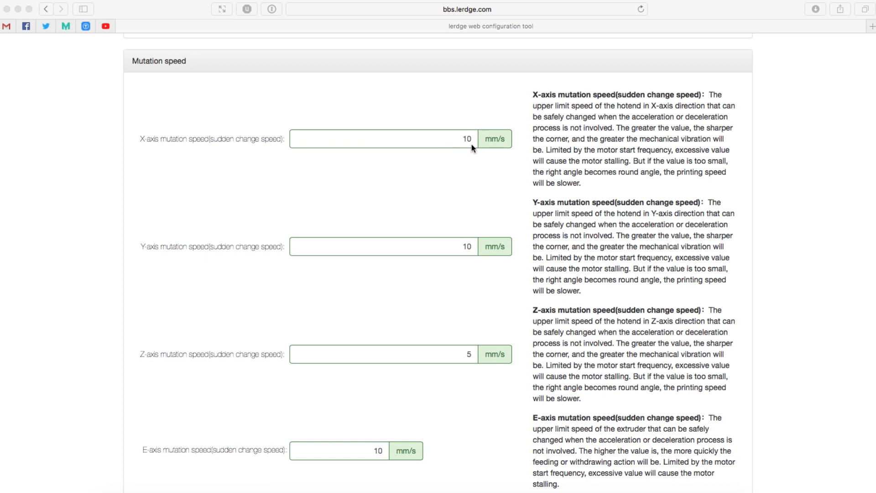
{"action": "mouse_move", "coordinate": [502, 153]}
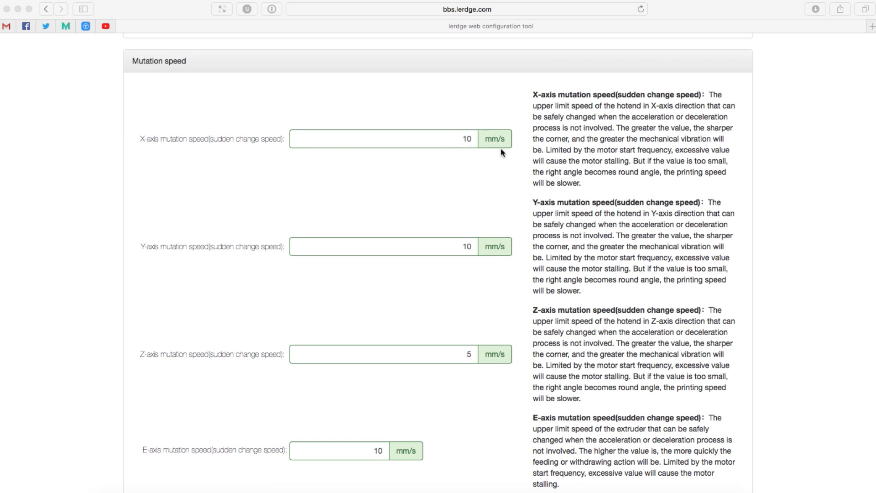
{"action": "mouse_move", "coordinate": [534, 100]}
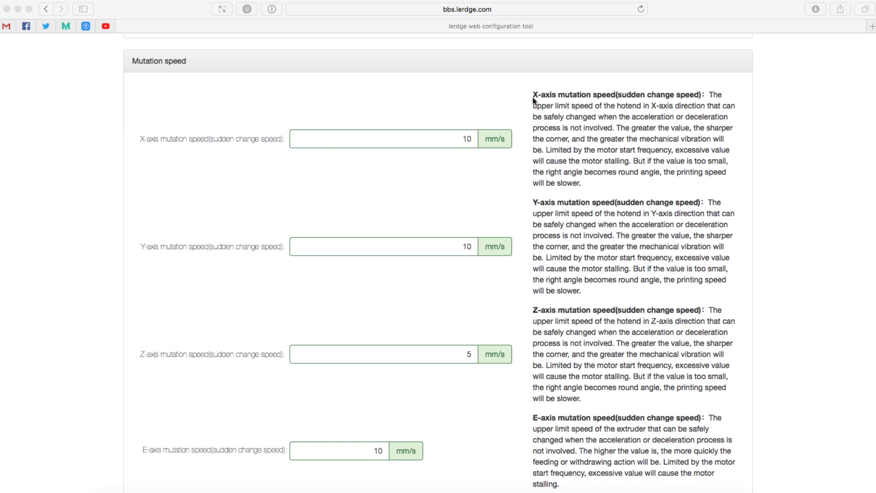
{"action": "mouse_move", "coordinate": [482, 126]}
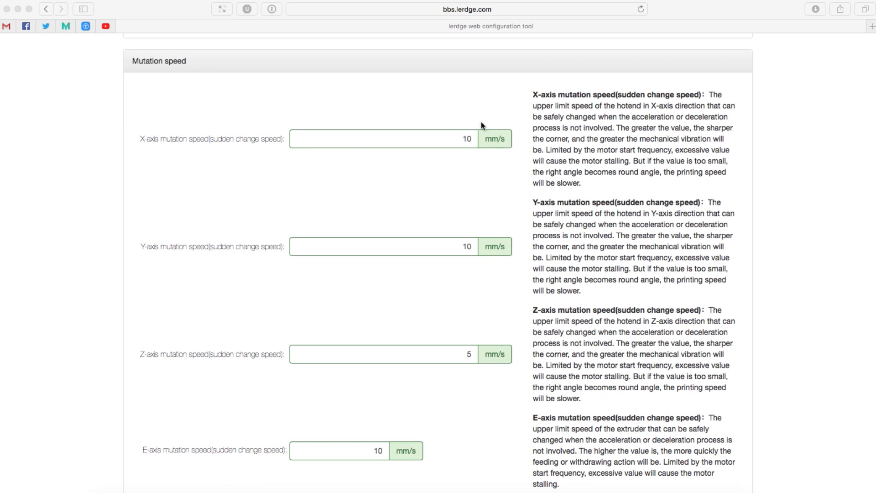
{"action": "mouse_move", "coordinate": [454, 158]}
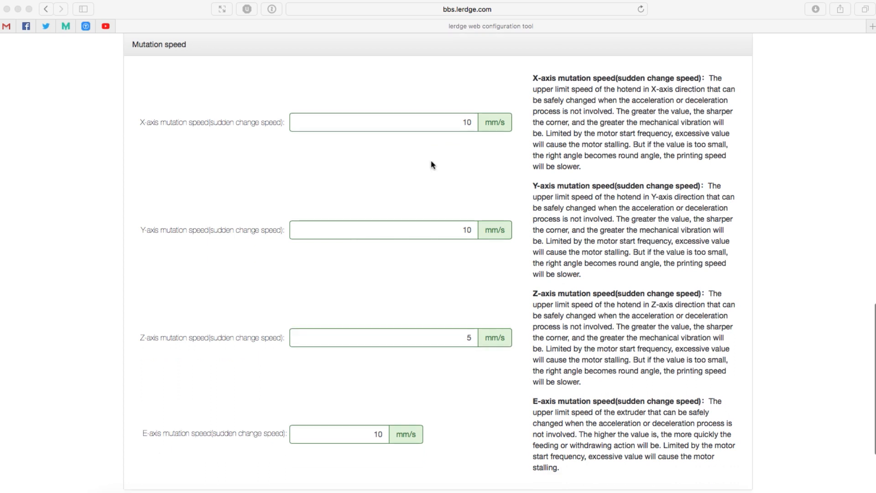
- Enter 20 mm/s homing speed for x, y and z and continue to the temperature page
{"action": "scroll", "scroll_direction": "down", "scroll_amount": 3}
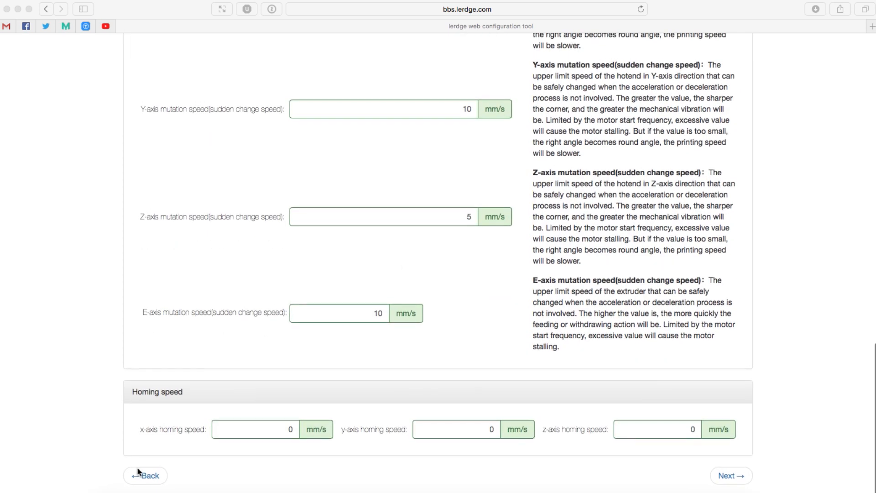
{"action": "left_click", "coordinate": [255, 429]}
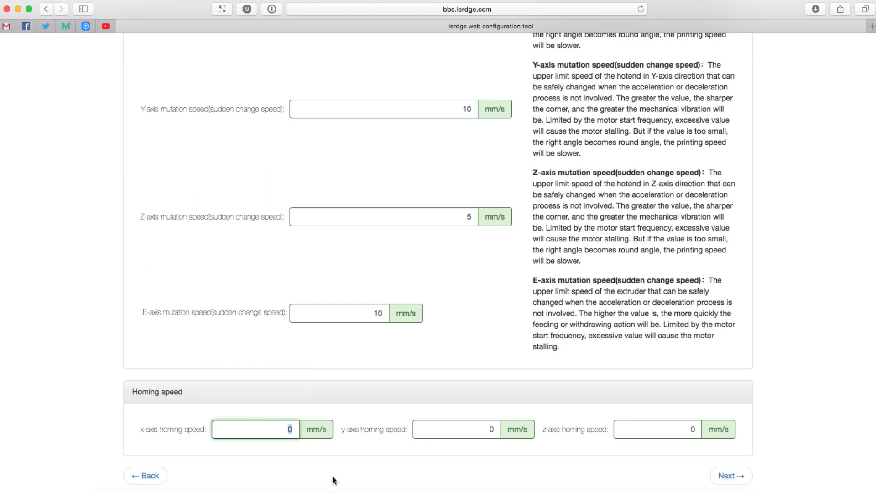
{"action": "mouse_move", "coordinate": [256, 429]}
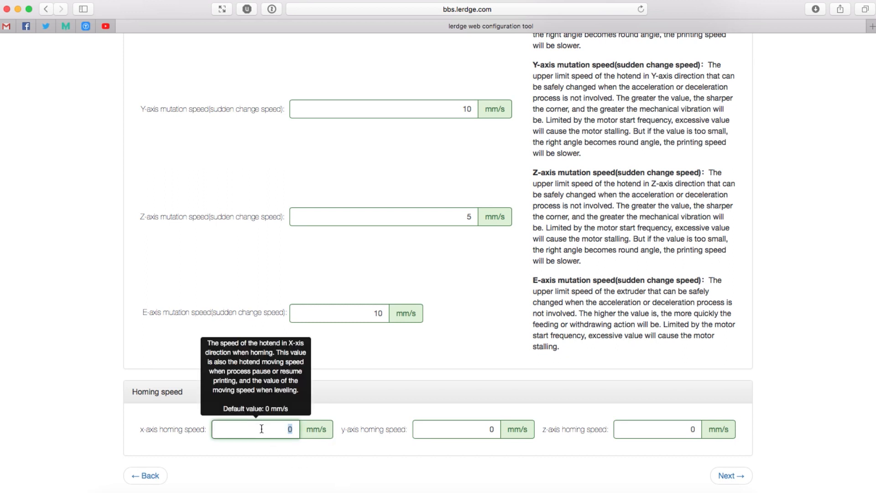
{"action": "type", "text": "20"}
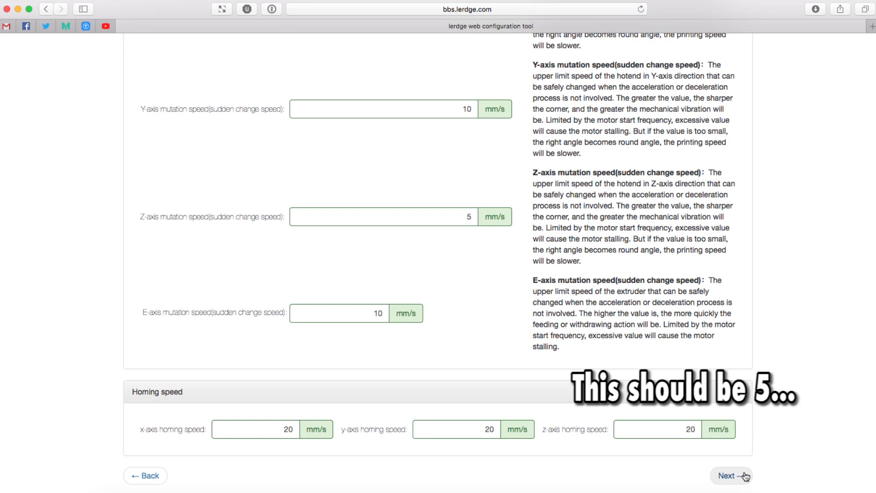
{"action": "left_click", "coordinate": [731, 476]}
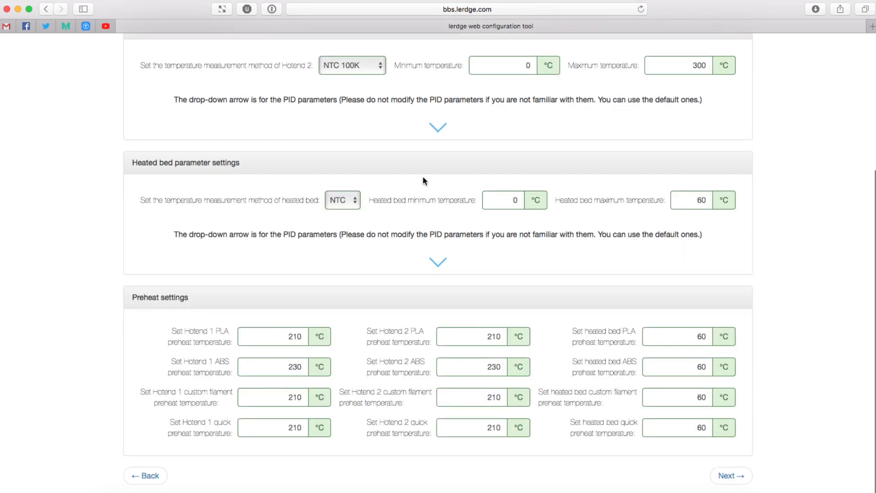
- Keep Hotend 1's sensor at NTC 100K, set its maximum temperature to 250 °C, PID left at defaults
{"action": "scroll", "scroll_direction": "up", "scroll_amount": 3}
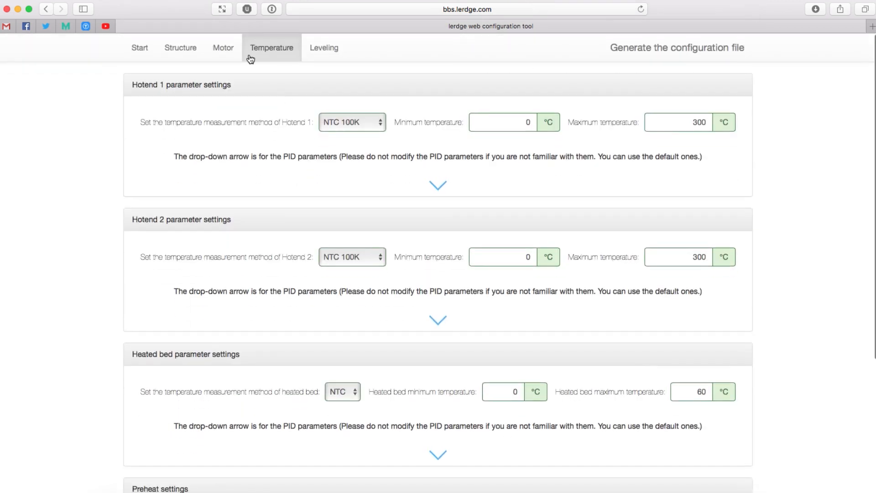
{"action": "mouse_move", "coordinate": [353, 121]}
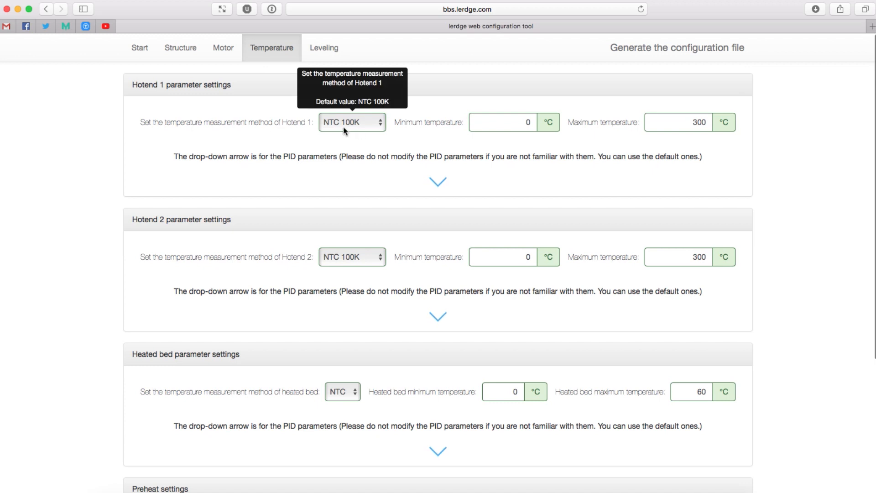
{"action": "left_click", "coordinate": [352, 122]}
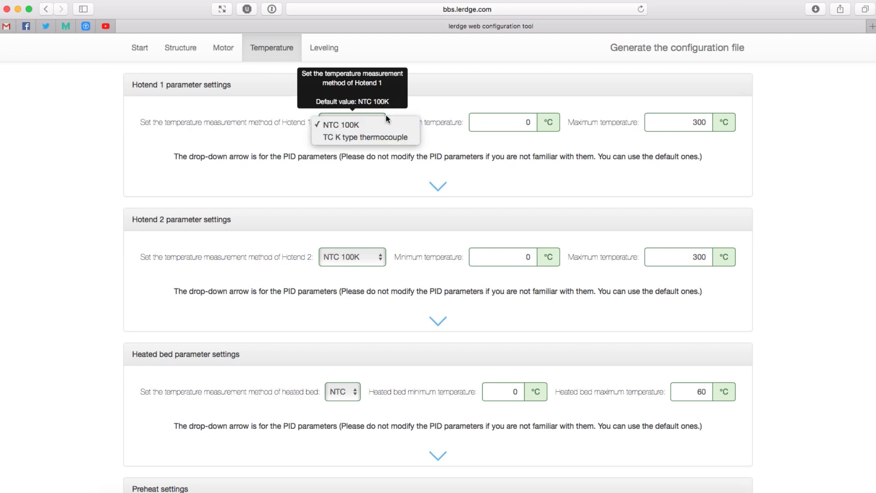
{"action": "mouse_move", "coordinate": [342, 125]}
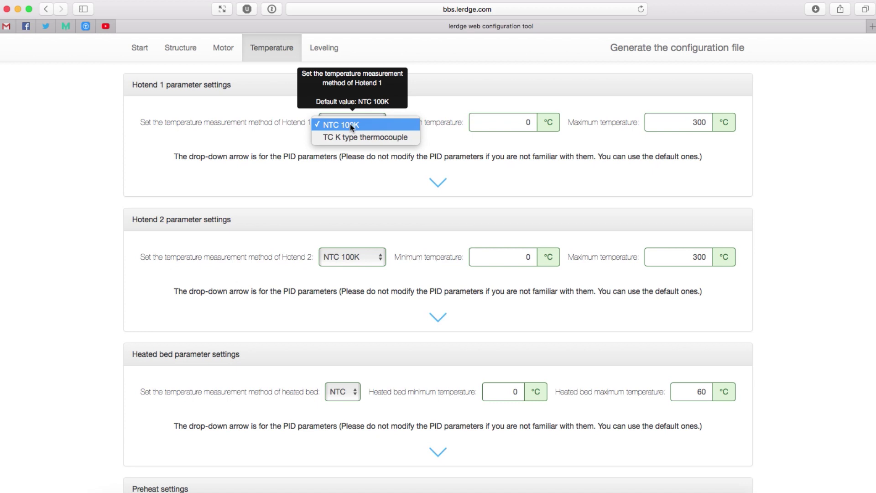
{"action": "mouse_move", "coordinate": [372, 144]}
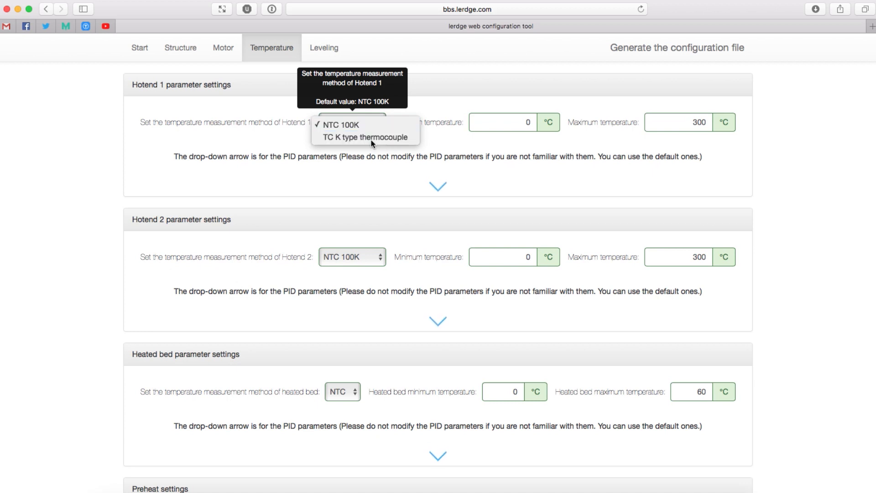
{"action": "left_click", "coordinate": [341, 125]}
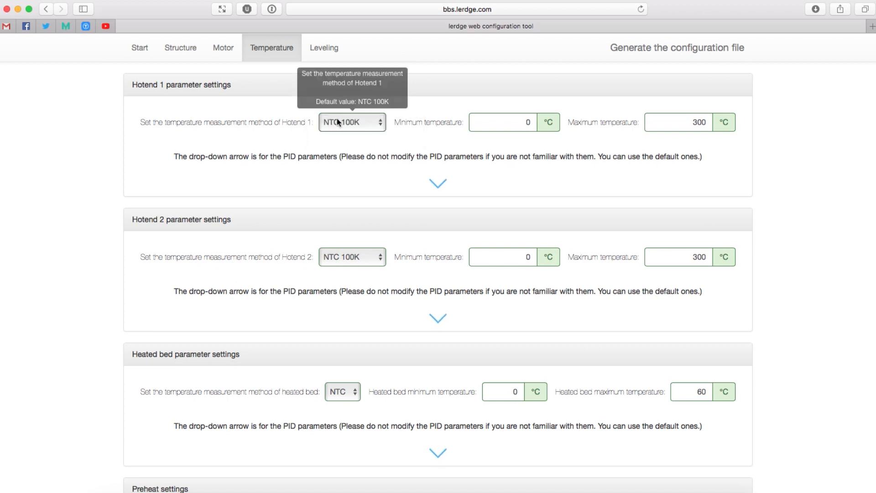
{"action": "mouse_move", "coordinate": [500, 130]}
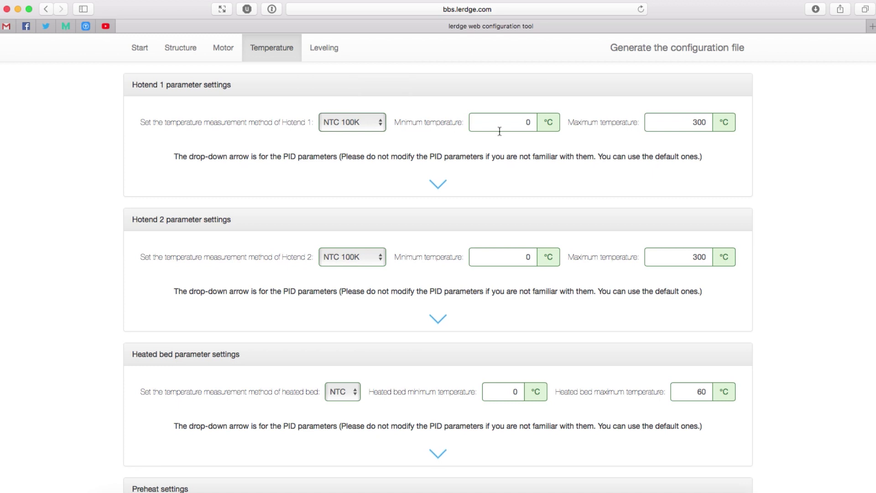
{"action": "mouse_move", "coordinate": [678, 122]}
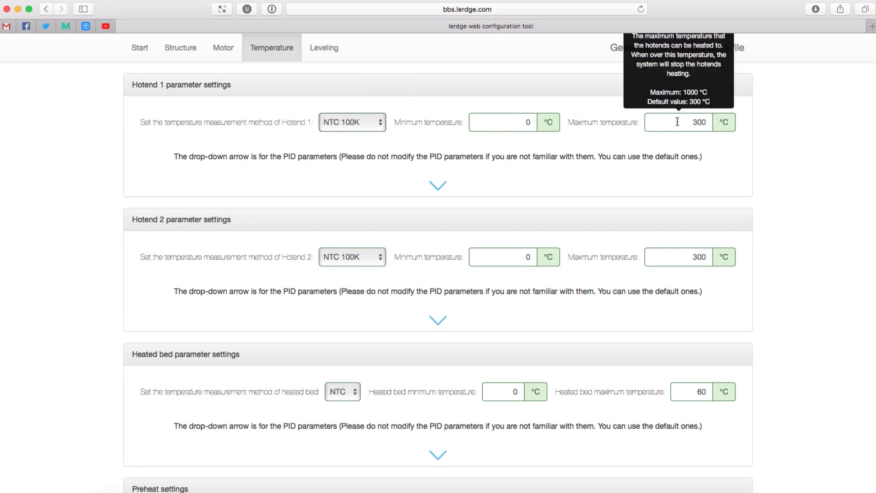
{"action": "mouse_move", "coordinate": [504, 122]}
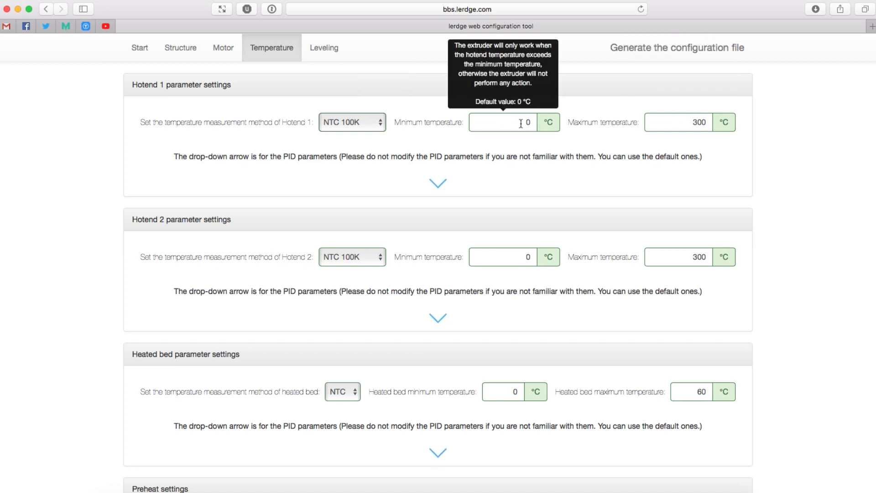
{"action": "left_click", "coordinate": [680, 121]}
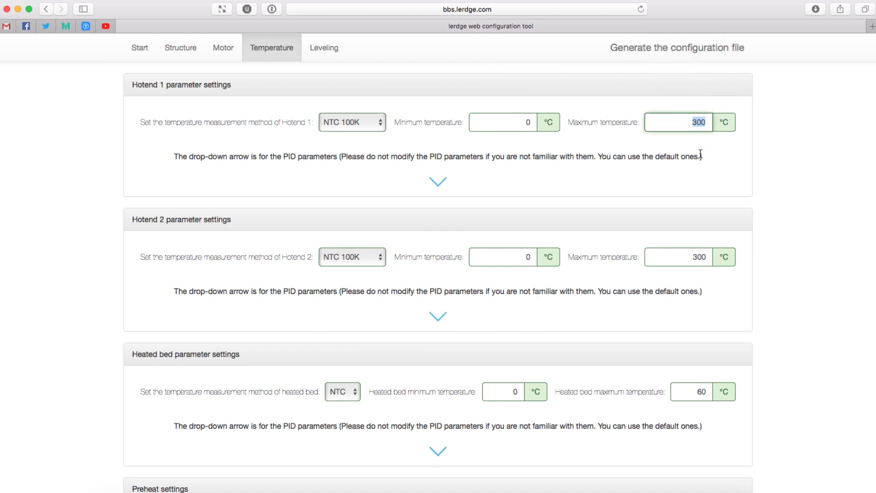
{"action": "type", "text": "250"}
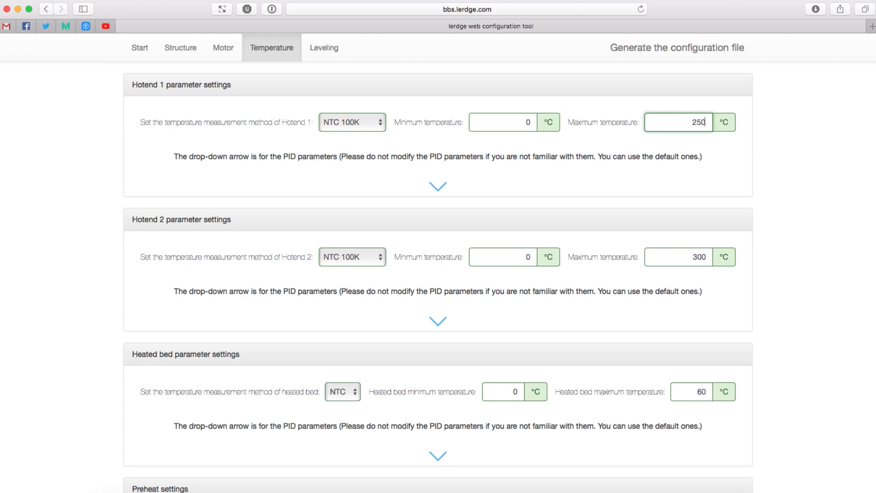
{"action": "left_click", "coordinate": [438, 185]}
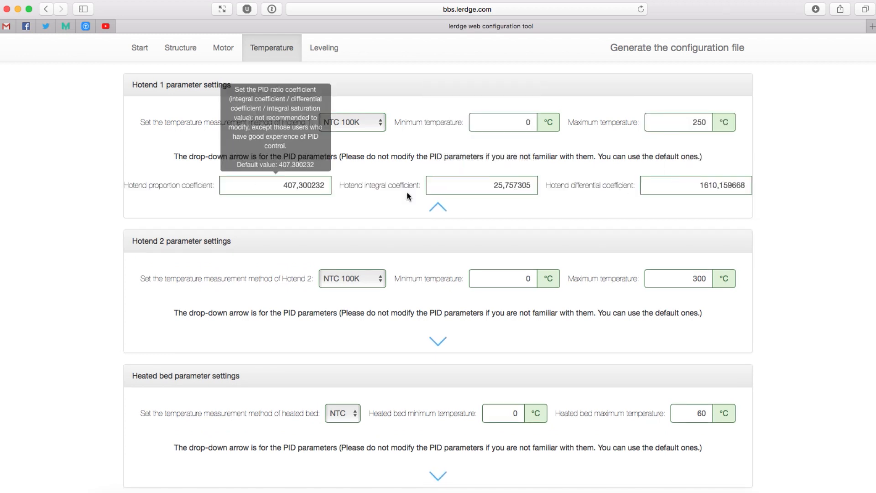
{"action": "left_click", "coordinate": [438, 207]}
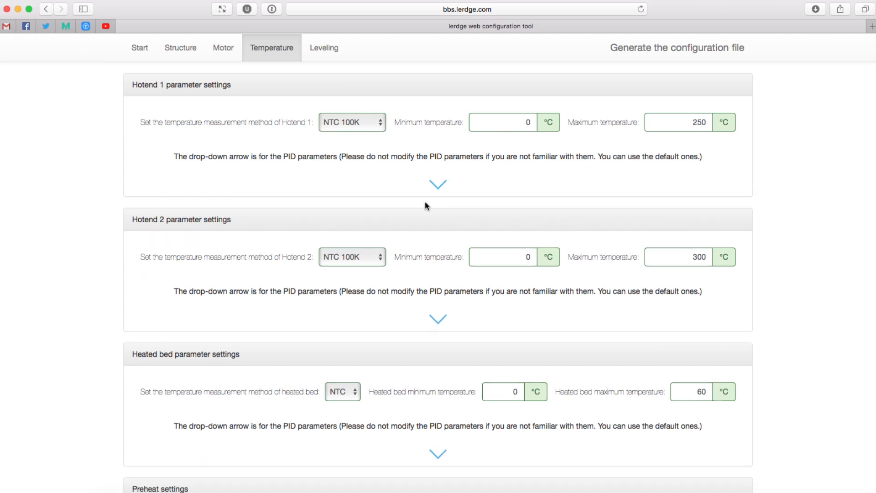
{"action": "mouse_move", "coordinate": [454, 248]}
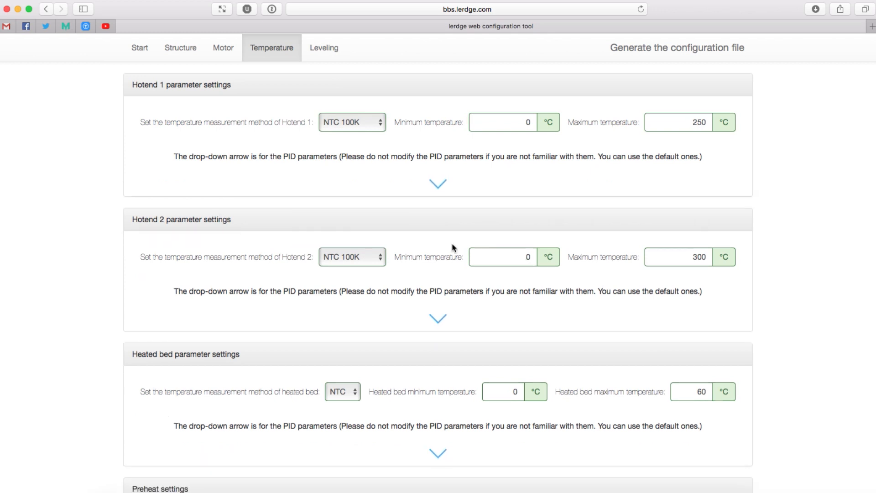
- Raise the heated bed maximum temperature from 60 to 80 °C and expand its PID coefficients
{"action": "scroll", "scroll_direction": "down", "scroll_amount": 3}
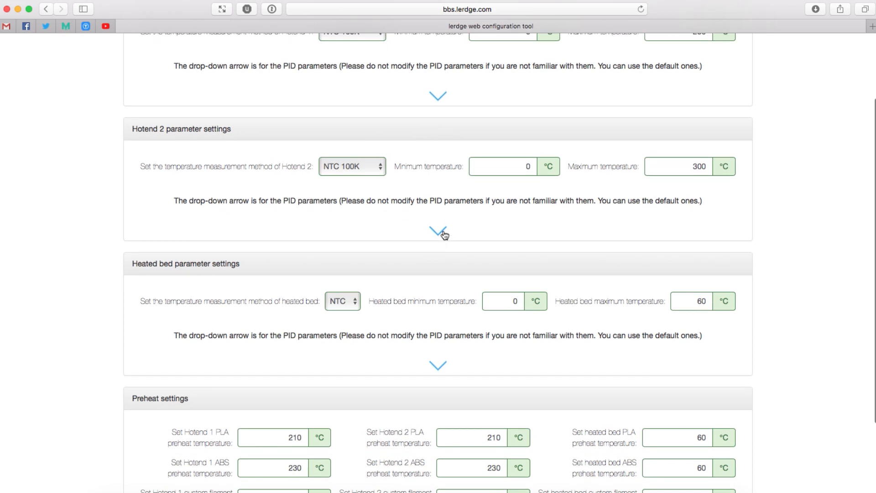
{"action": "scroll", "scroll_direction": "down", "scroll_amount": 3}
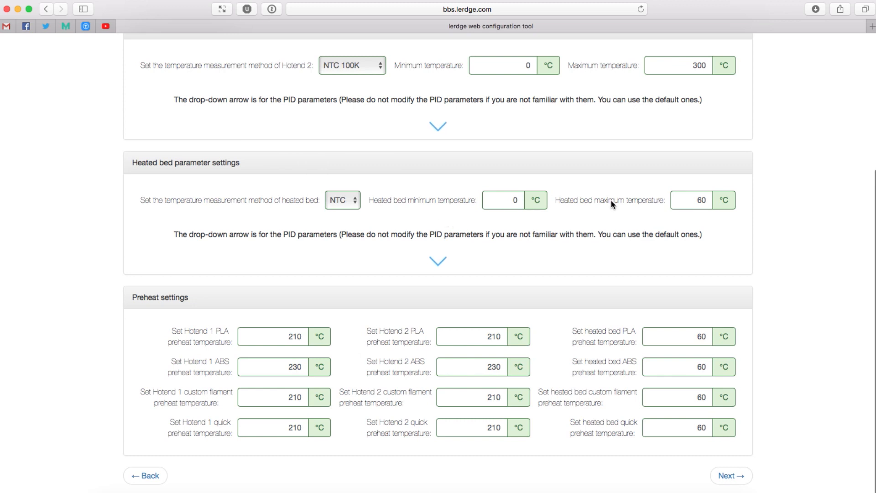
{"action": "left_click", "coordinate": [691, 200]}
{"action": "type", "text": "80"}
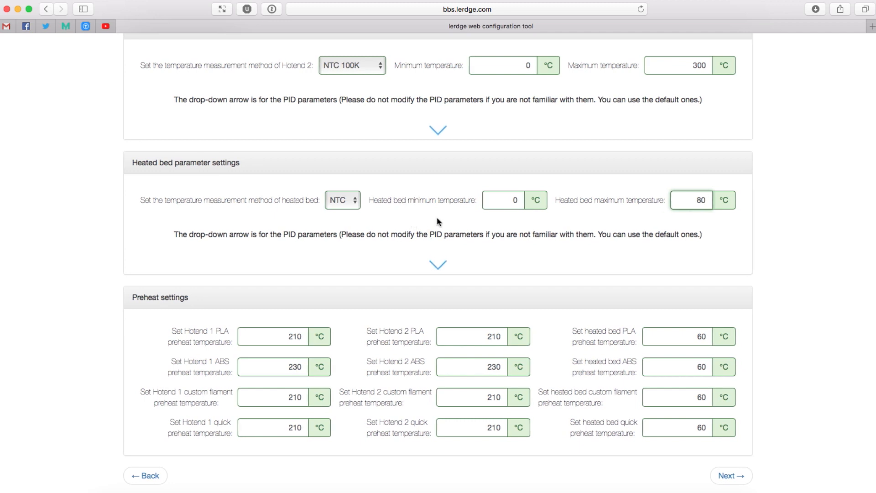
{"action": "mouse_move", "coordinate": [692, 200]}
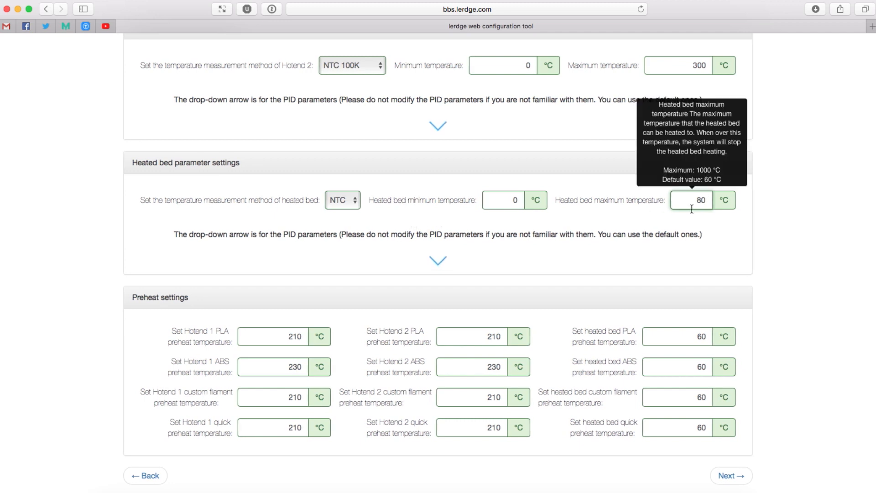
{"action": "mouse_move", "coordinate": [446, 227]}
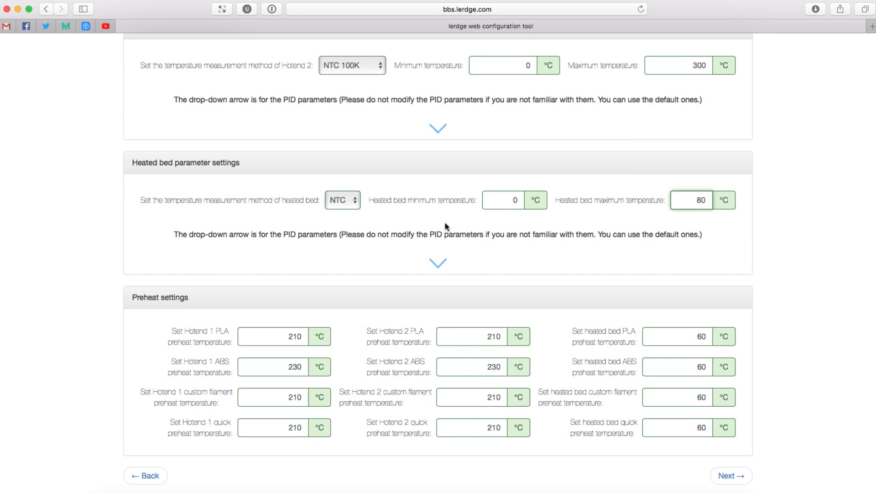
{"action": "left_click", "coordinate": [691, 200]}
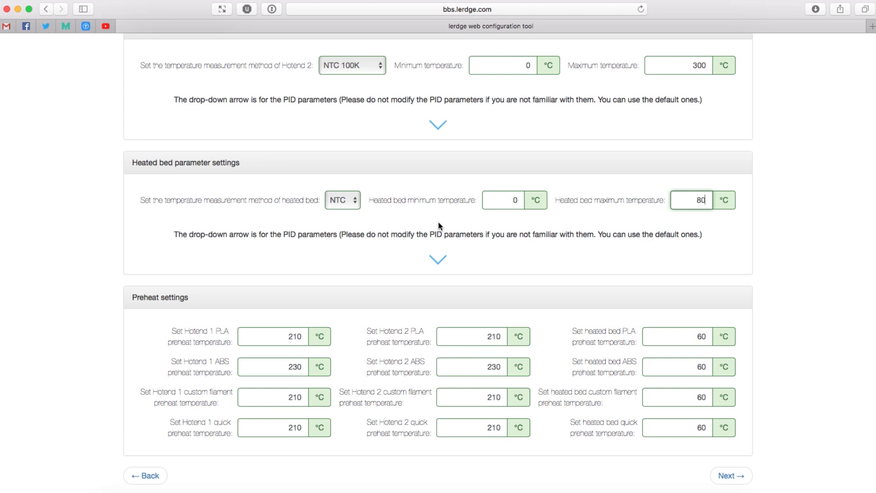
{"action": "left_click", "coordinate": [437, 259]}
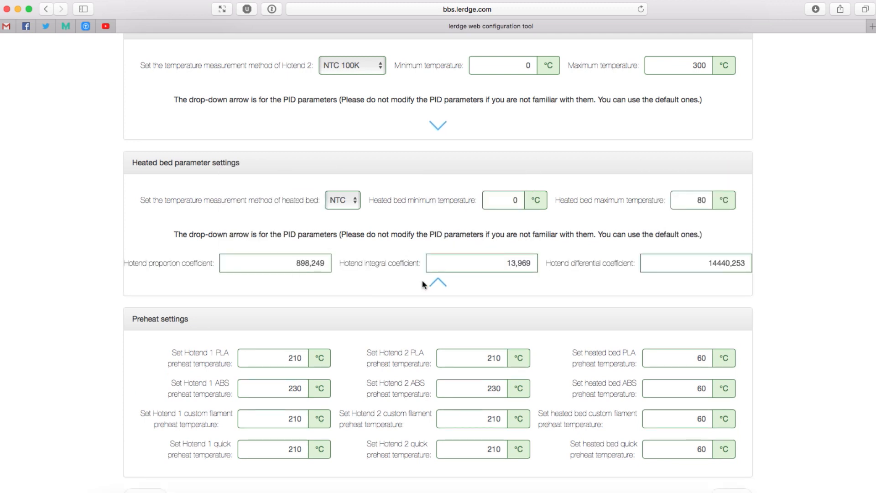
- Collapse the bed PID section and proceed to the Leveling settings page
{"action": "left_click", "coordinate": [438, 283]}
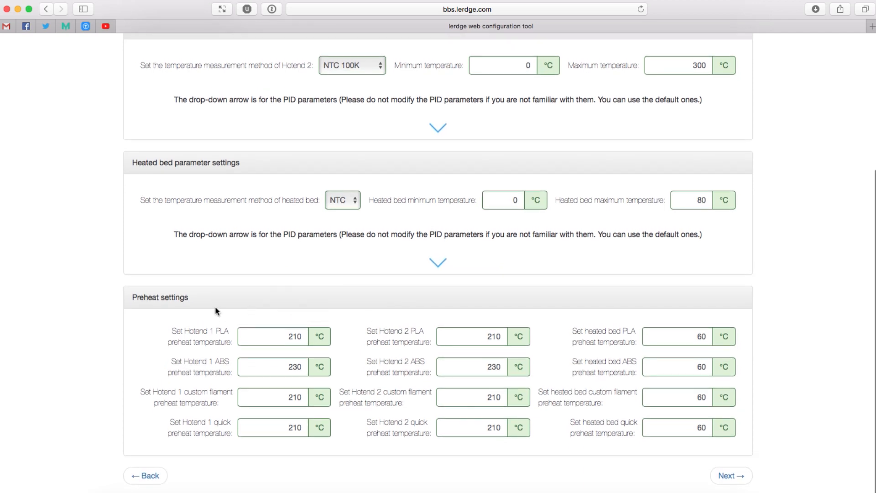
{"action": "mouse_move", "coordinate": [220, 326]}
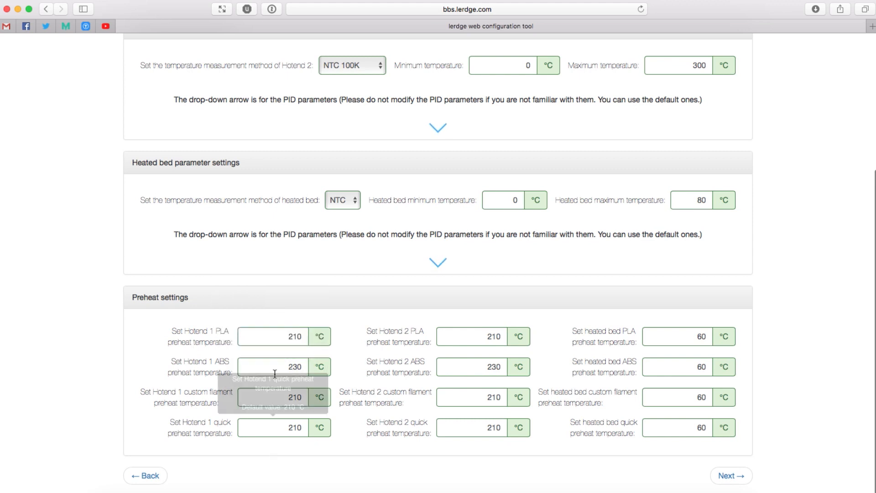
{"action": "mouse_move", "coordinate": [213, 376]}
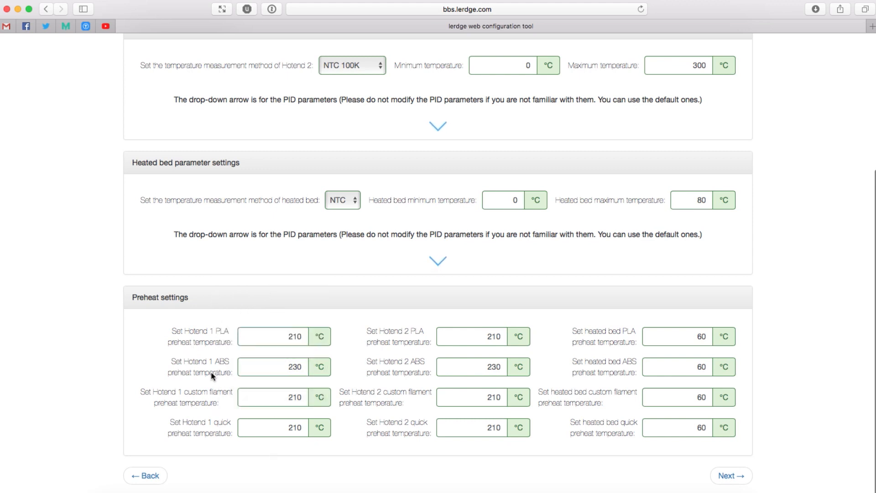
{"action": "mouse_move", "coordinate": [215, 334]}
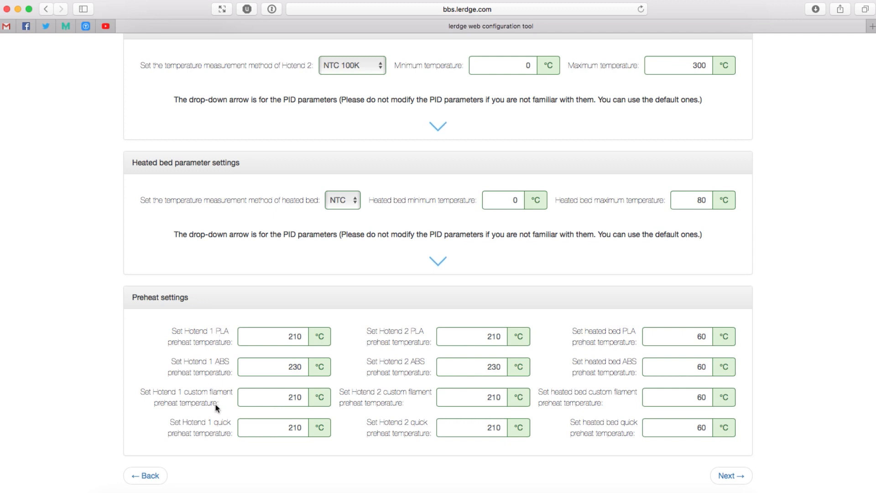
{"action": "mouse_move", "coordinate": [281, 367]}
{"action": "type", "text": "245"}
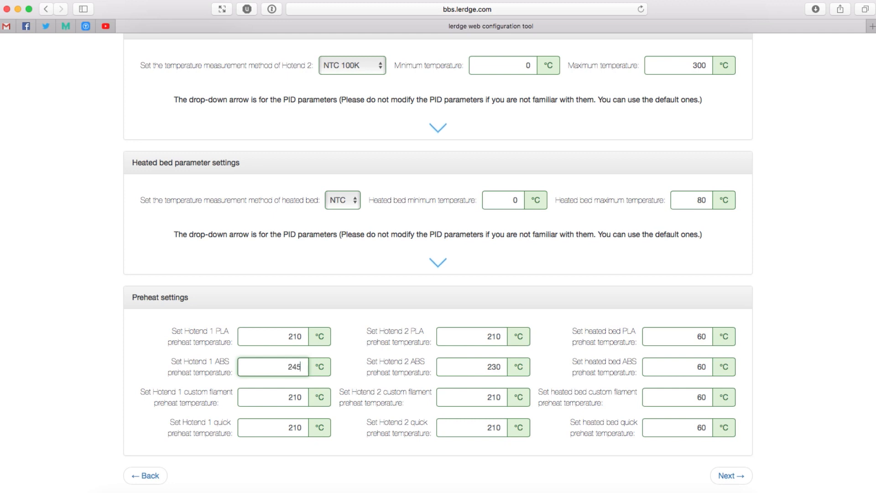
{"action": "mouse_move", "coordinate": [221, 368]}
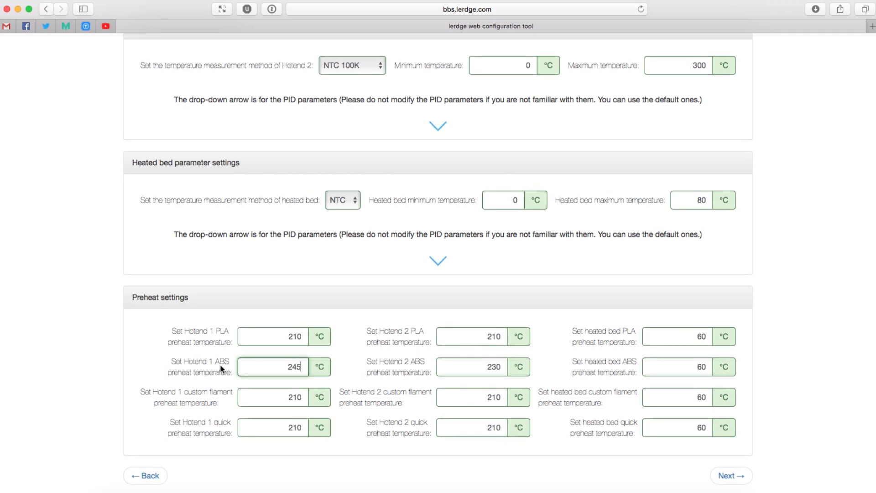
{"action": "mouse_move", "coordinate": [224, 386]}
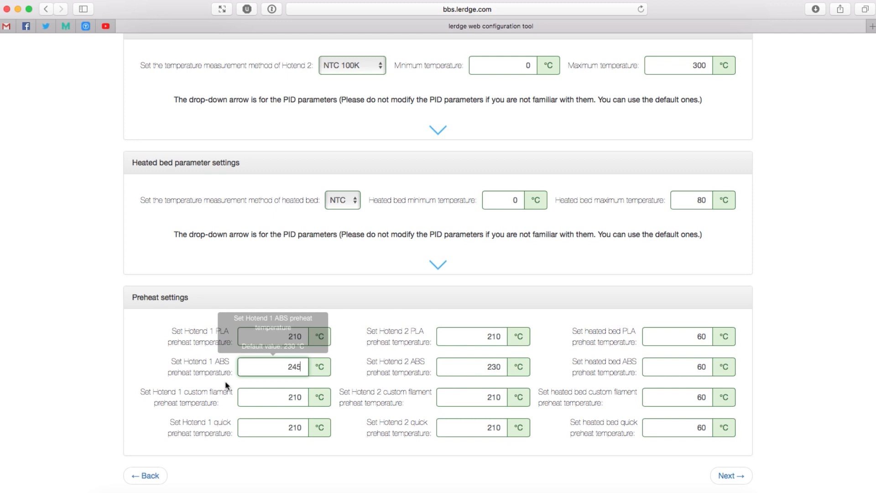
{"action": "mouse_move", "coordinate": [284, 397]}
{"action": "type", "text": "80"}
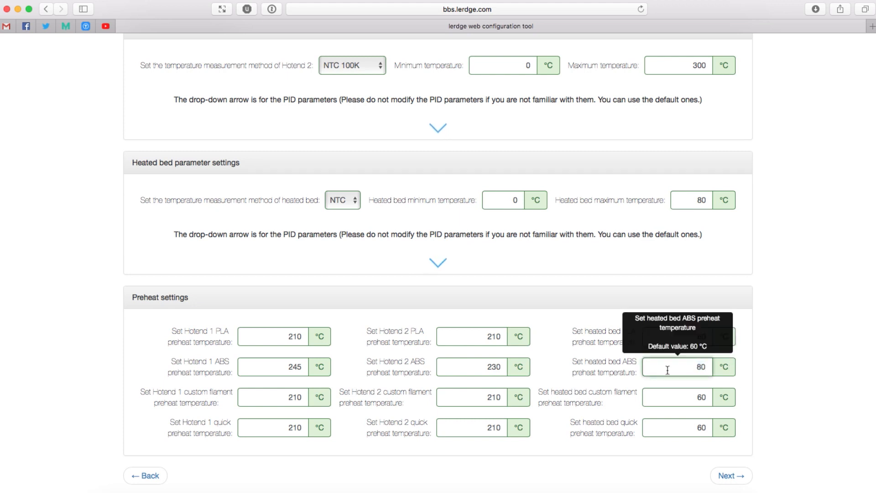
{"action": "mouse_move", "coordinate": [587, 367]}
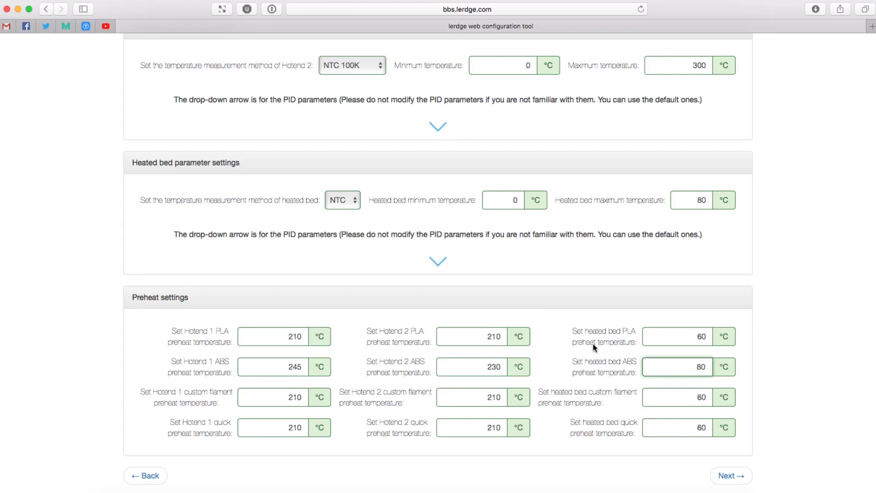
{"action": "mouse_move", "coordinate": [724, 380]}
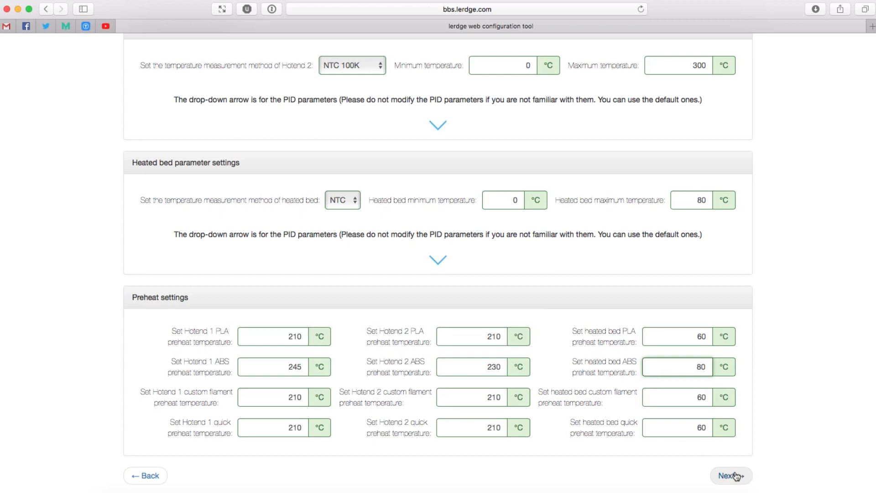
{"action": "left_click", "coordinate": [730, 476]}
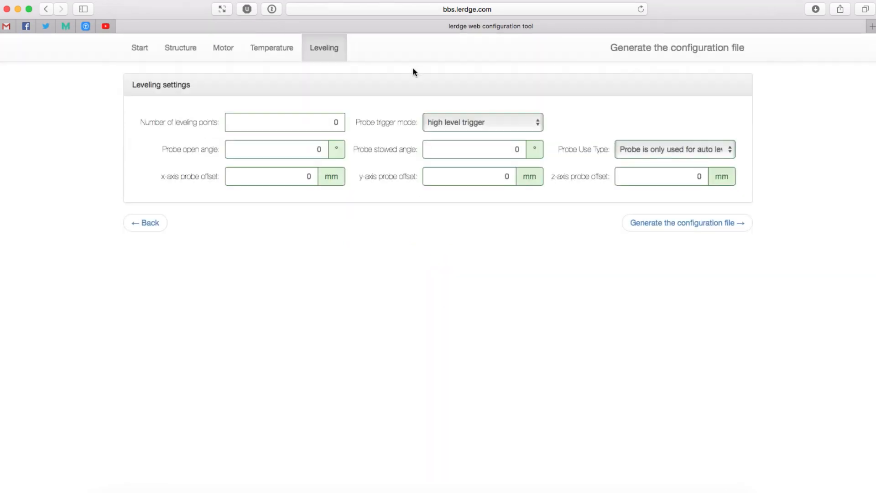
{"action": "mouse_move", "coordinate": [390, 185]}
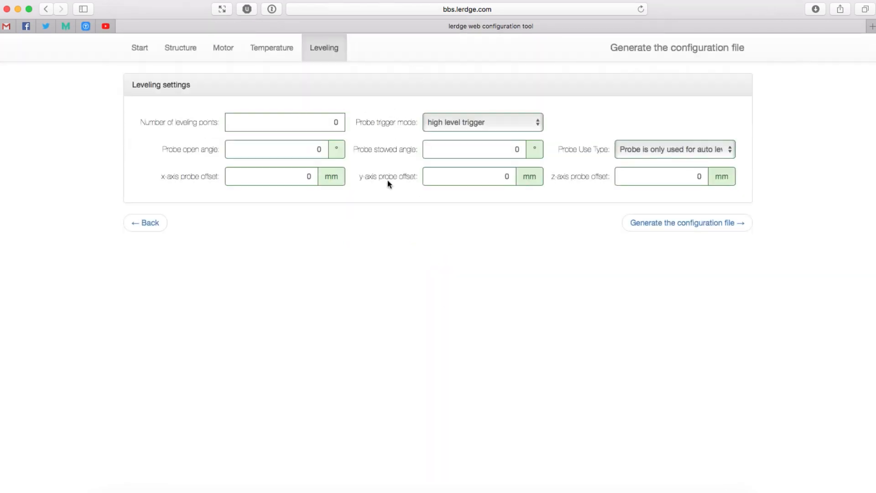
{"action": "mouse_move", "coordinate": [377, 216]}
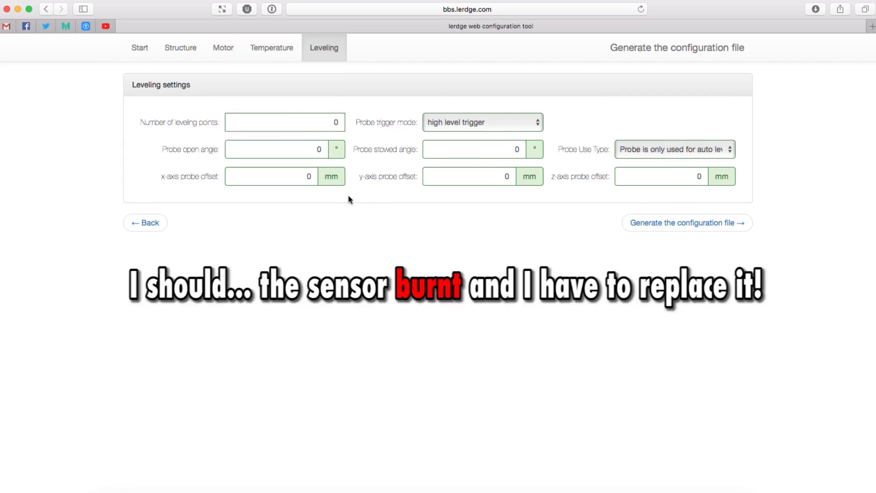
{"action": "mouse_move", "coordinate": [330, 201]}
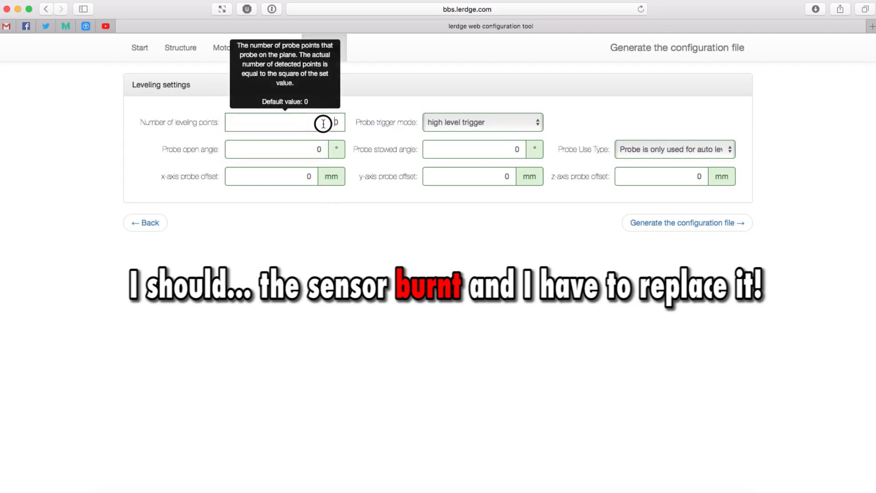
- Set 3 leveling points, review the probe use type list, and enter 48 mm x-axis probe offset
{"action": "type", "text": "3"}
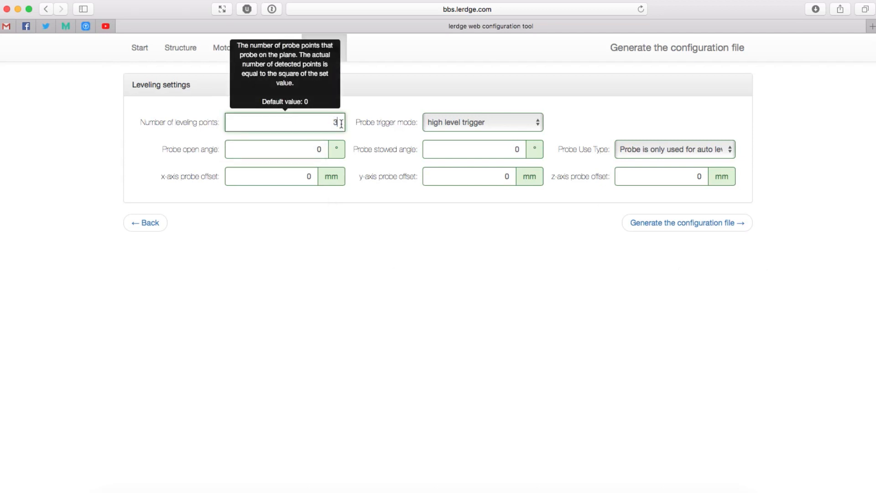
{"action": "mouse_move", "coordinate": [290, 148]}
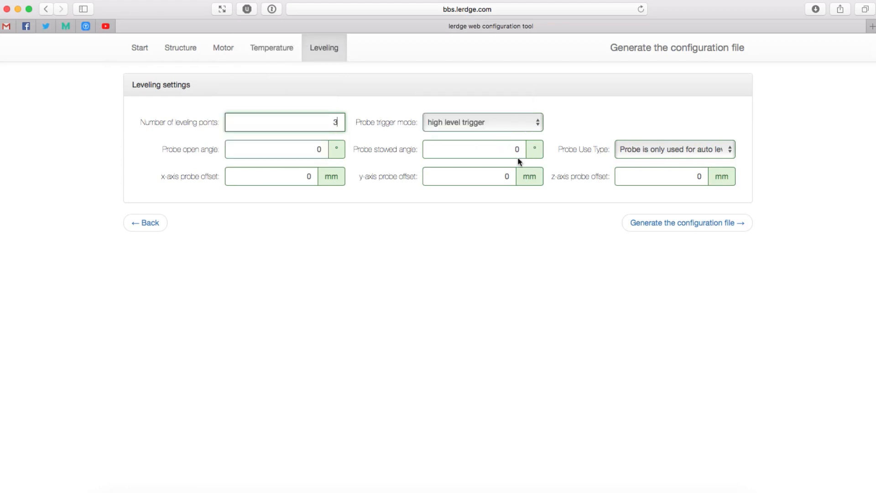
{"action": "mouse_move", "coordinate": [305, 141]}
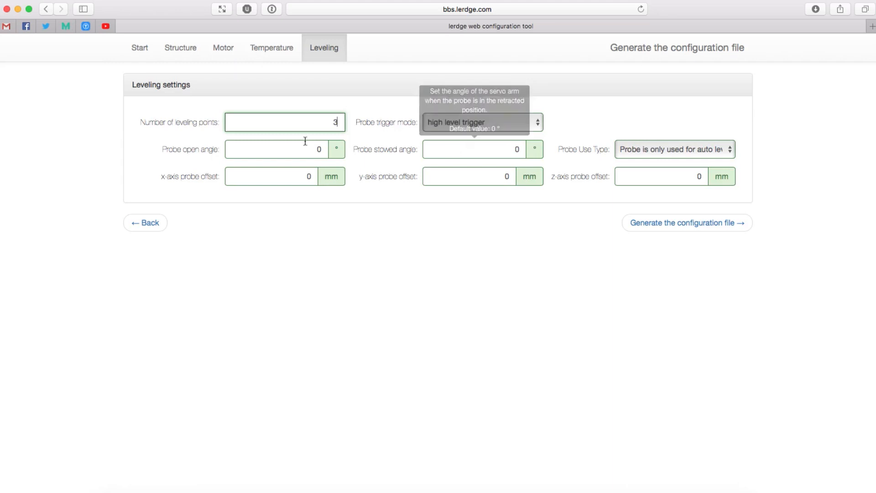
{"action": "mouse_move", "coordinate": [276, 148]}
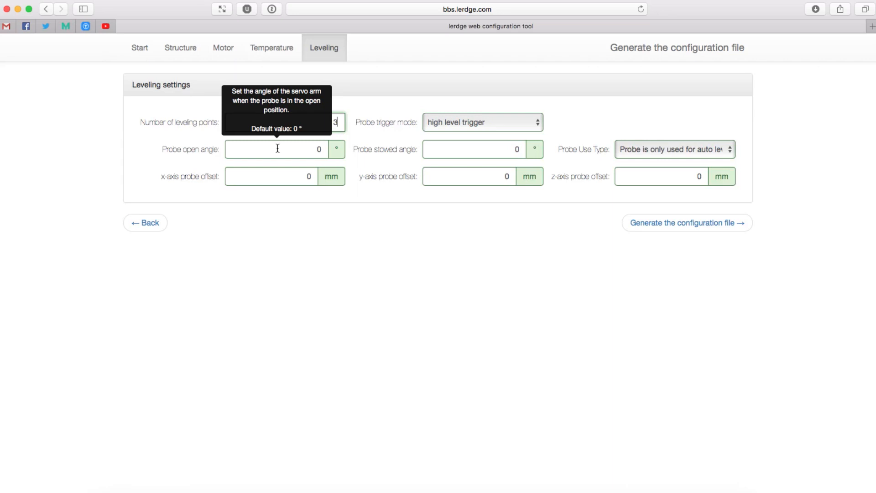
{"action": "left_click", "coordinate": [674, 149]}
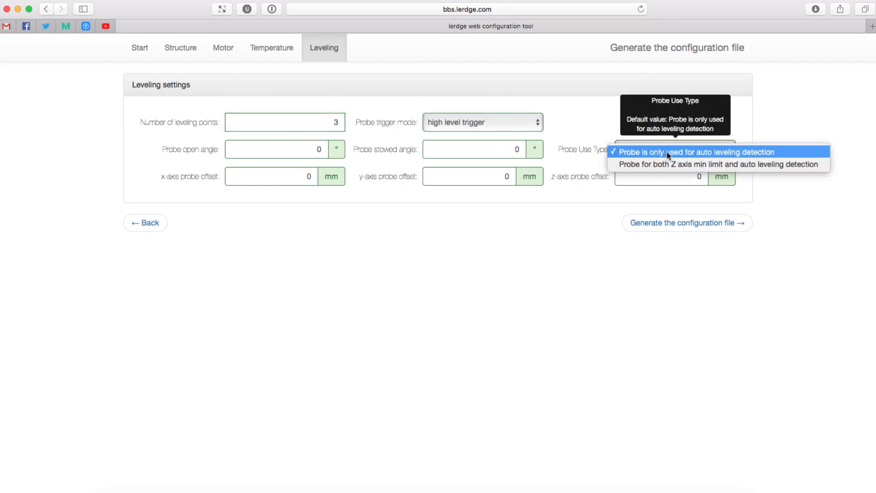
{"action": "mouse_move", "coordinate": [711, 156]}
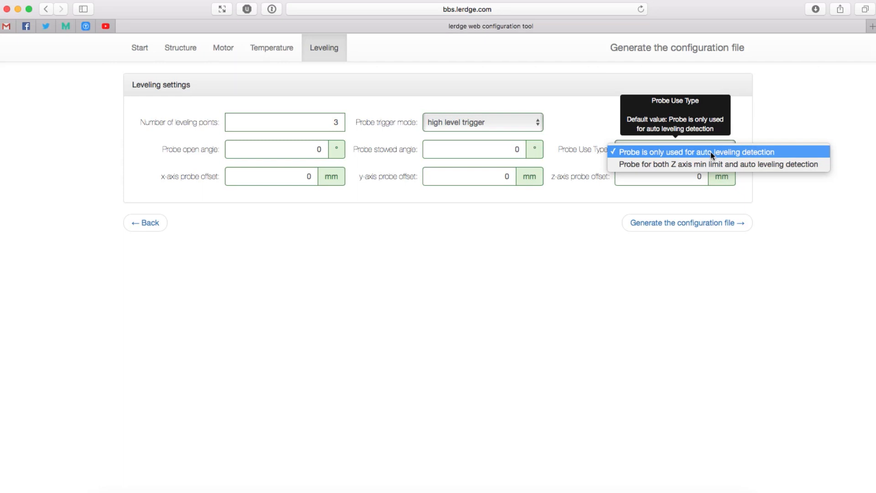
{"action": "mouse_move", "coordinate": [680, 163]}
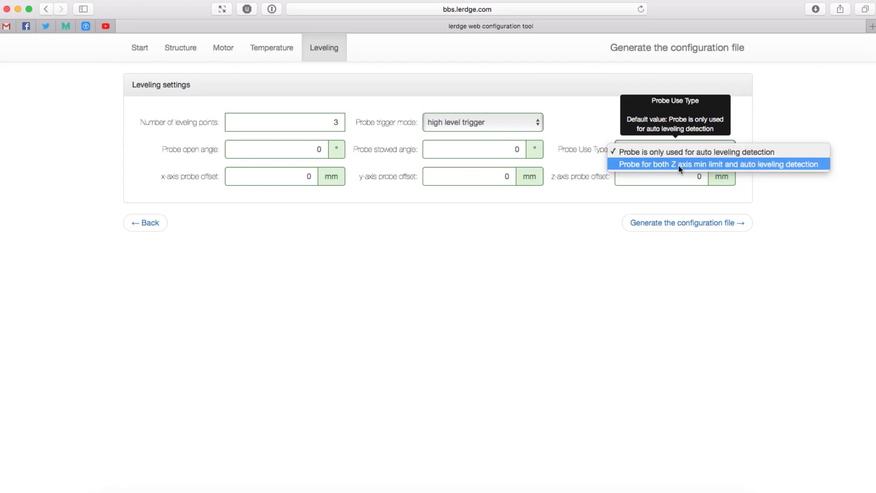
{"action": "mouse_move", "coordinate": [773, 171]}
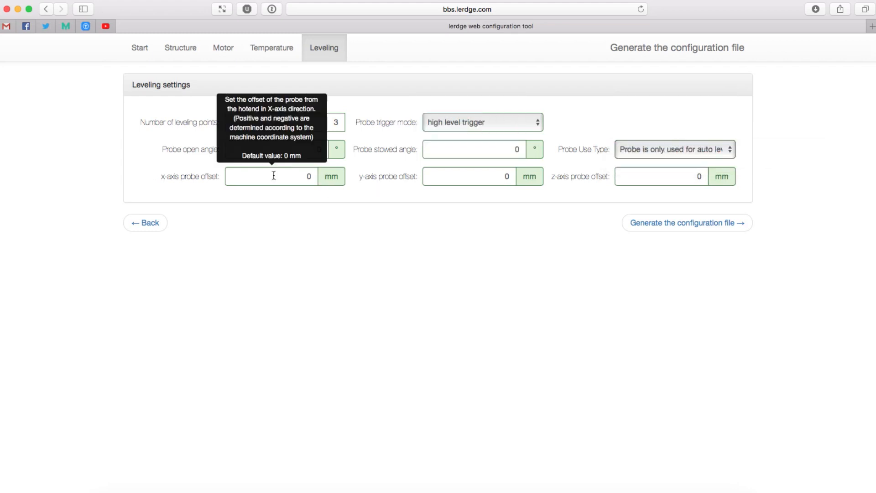
{"action": "mouse_move", "coordinate": [524, 179]}
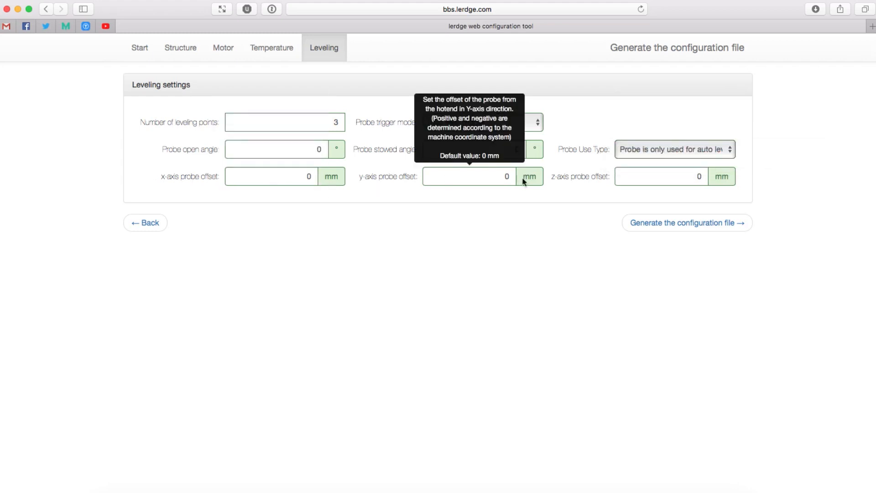
{"action": "mouse_move", "coordinate": [364, 178]}
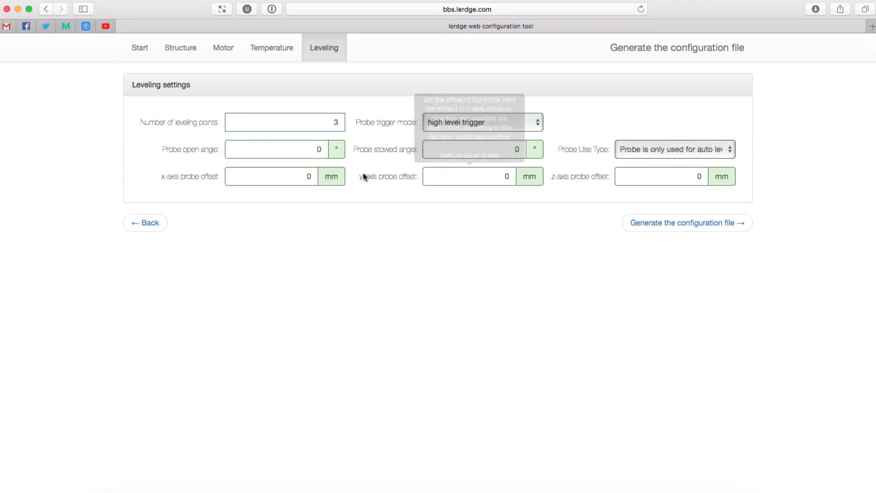
{"action": "mouse_move", "coordinate": [285, 176]}
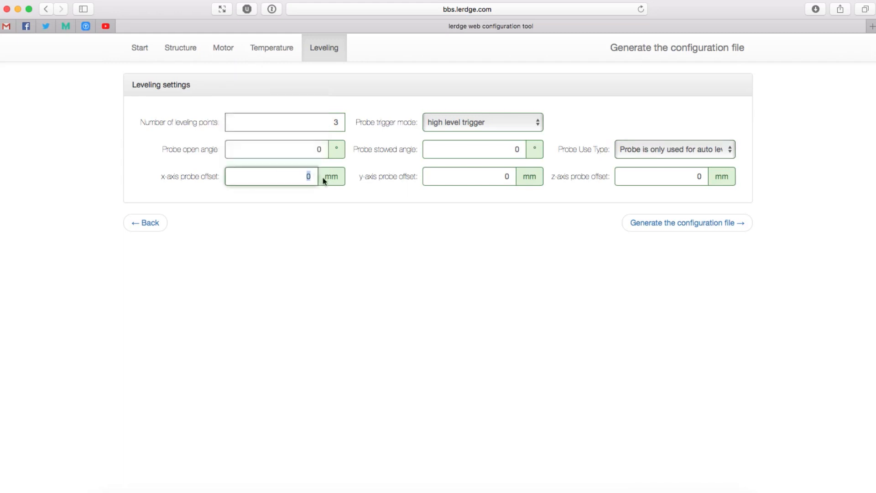
{"action": "mouse_move", "coordinate": [271, 177]}
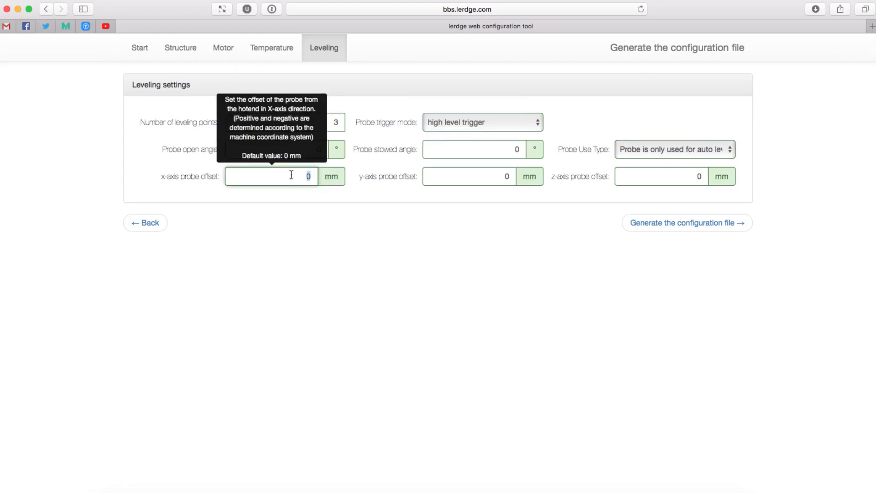
{"action": "type", "text": "4"}
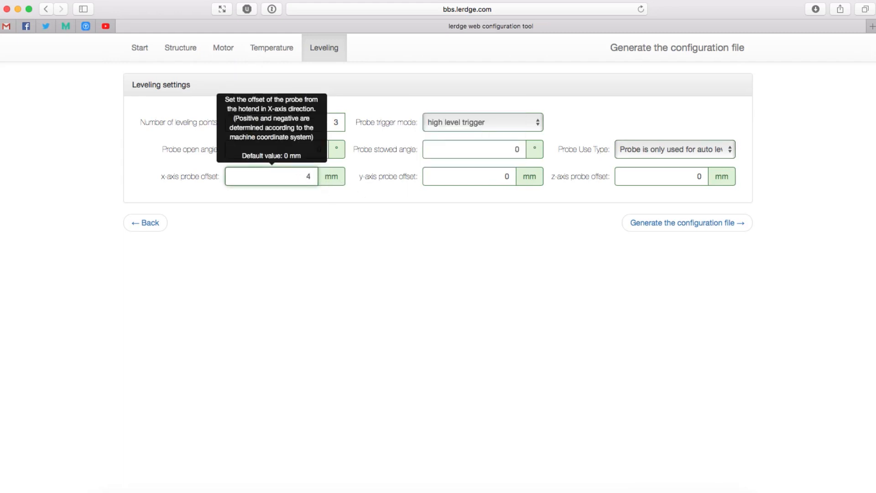
{"action": "type", "text": "8"}
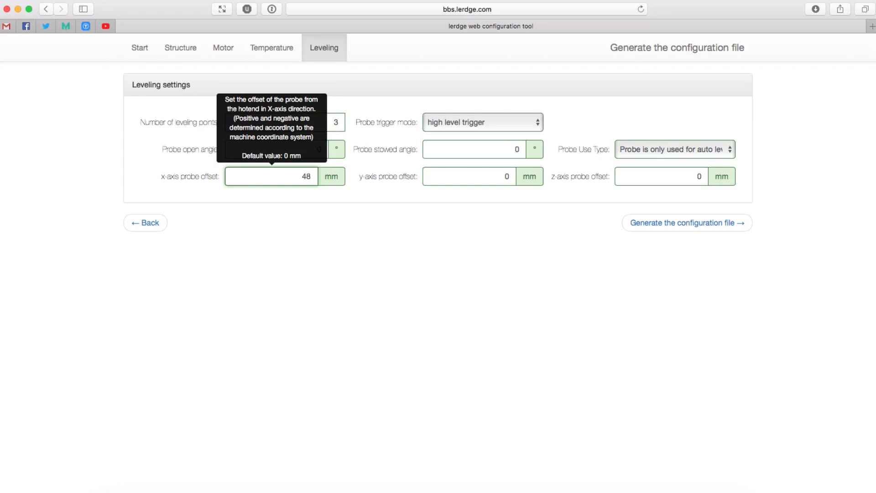
{"action": "mouse_move", "coordinate": [305, 398]}
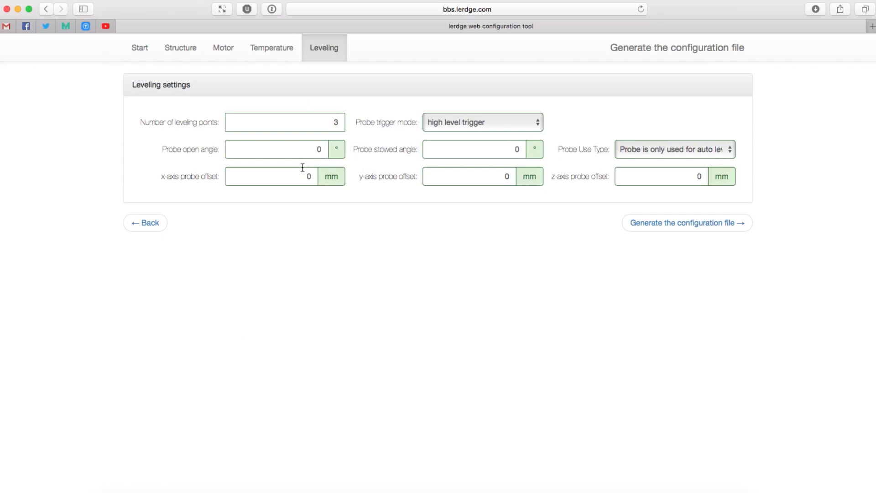
{"action": "mouse_move", "coordinate": [318, 170]}
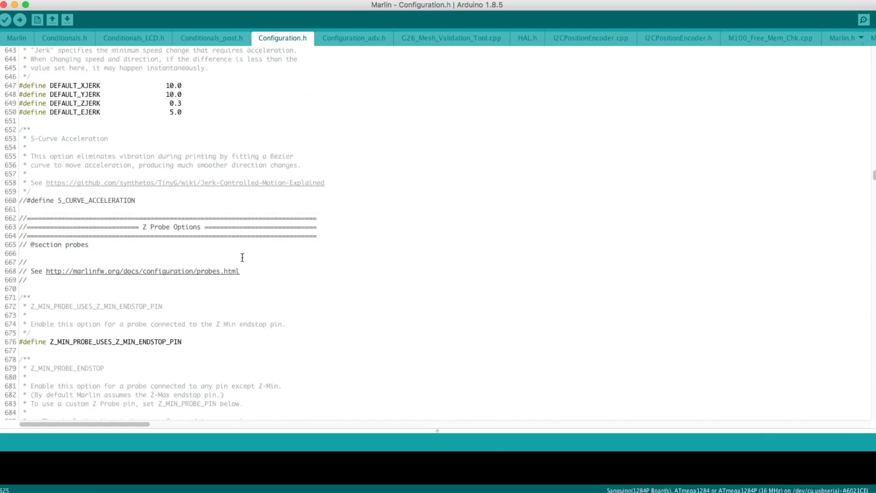
{"action": "scroll", "scroll_direction": "down", "scroll_amount": 3}
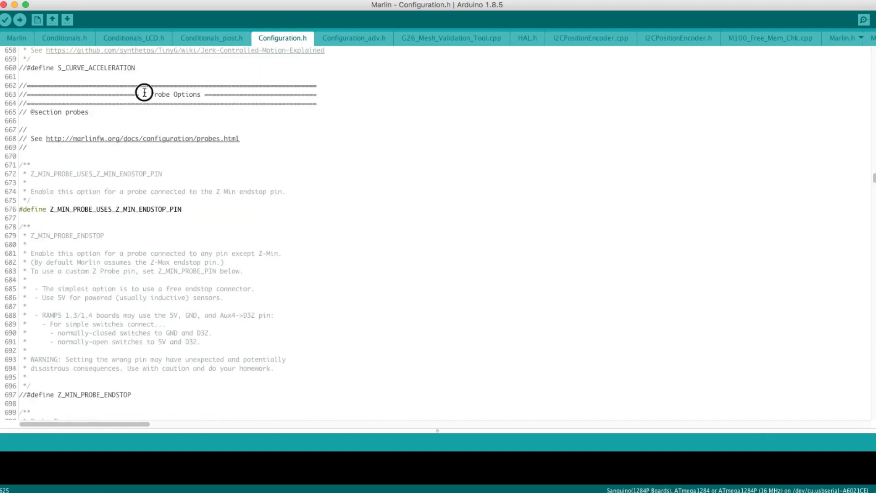
{"action": "scroll", "scroll_direction": "down", "scroll_amount": 3}
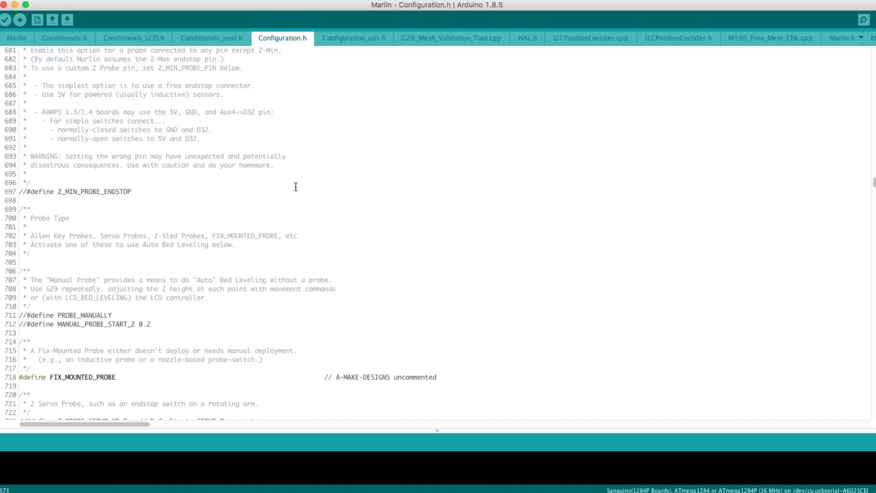
{"action": "scroll", "scroll_direction": "down", "scroll_amount": 3}
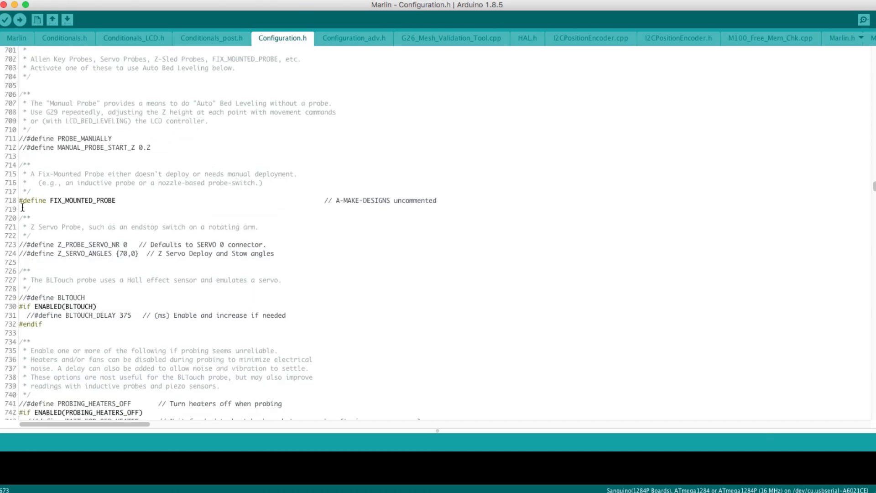
{"action": "mouse_move", "coordinate": [172, 207]}
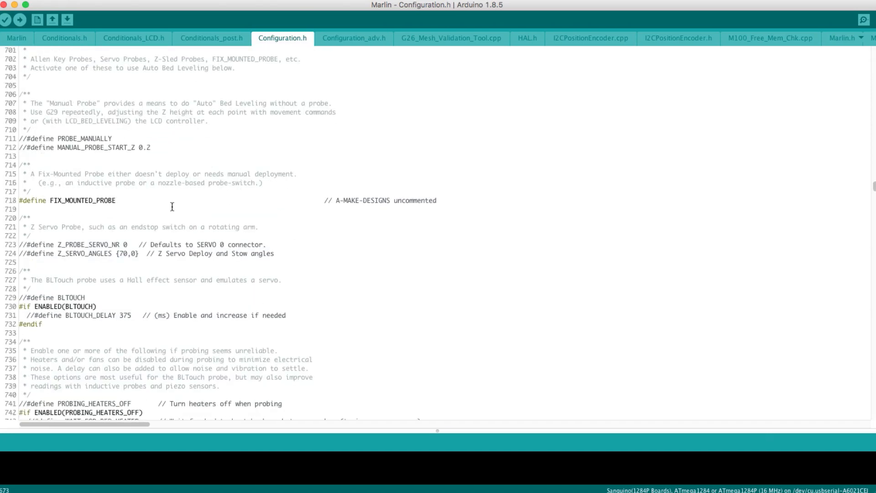
{"action": "scroll", "scroll_direction": "down", "scroll_amount": 3}
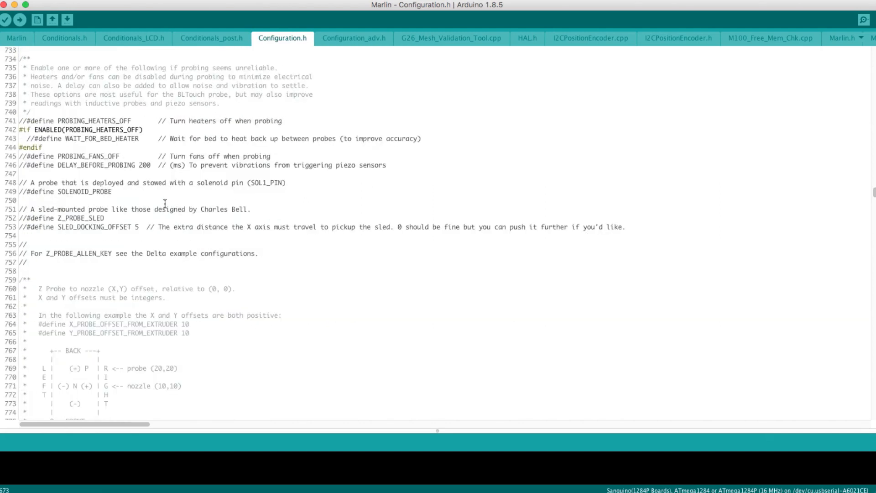
{"action": "scroll", "scroll_direction": "down", "scroll_amount": 3}
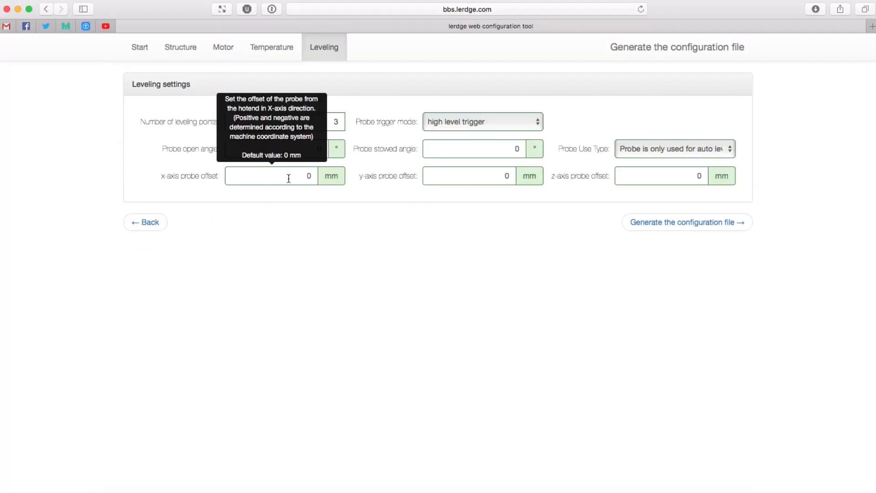
- Set the x-axis probe offset to 48 mm, generate lerdge.config.txt and open it
{"action": "type", "text": "48"}
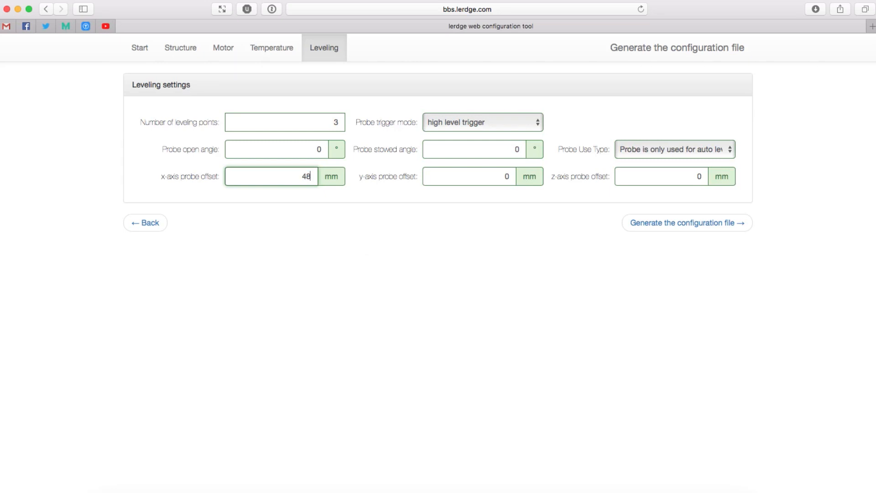
{"action": "mouse_move", "coordinate": [686, 223]}
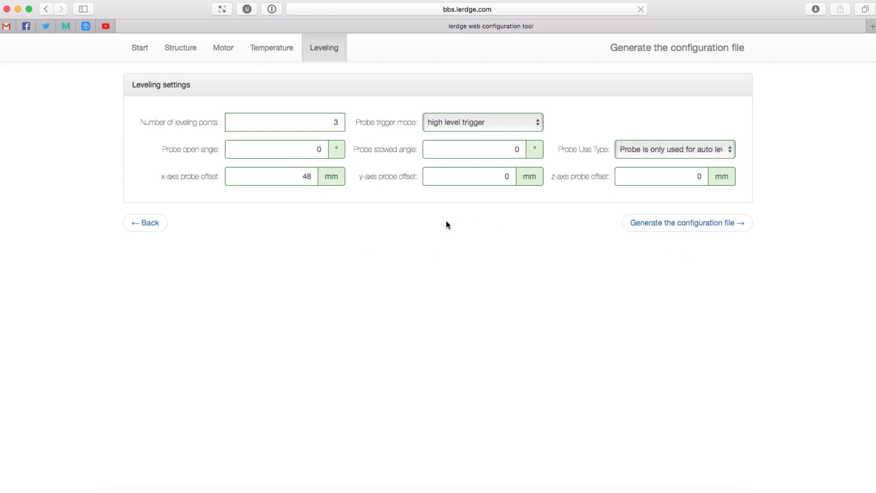
{"action": "left_click", "coordinate": [686, 223]}
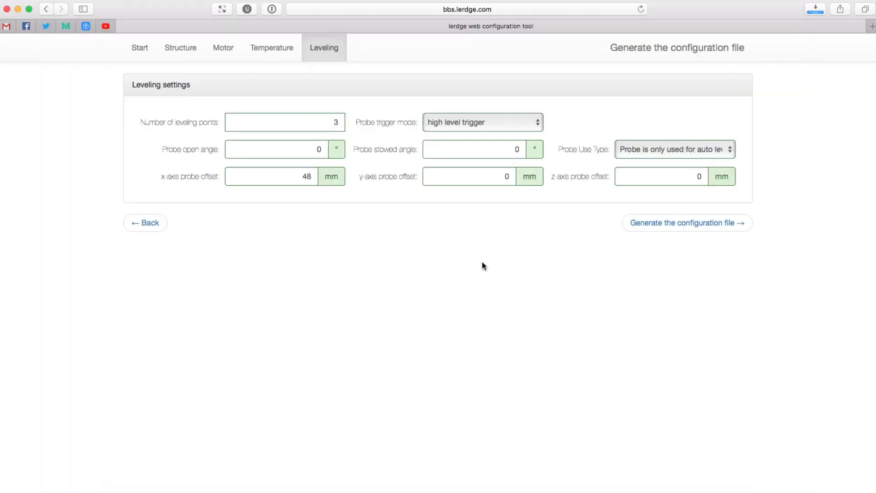
{"action": "mouse_move", "coordinate": [375, 248]}
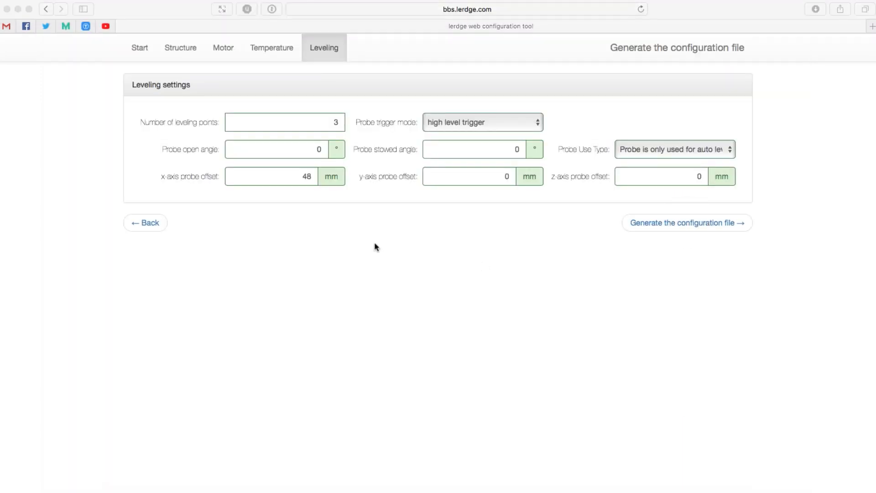
{"action": "left_click", "coordinate": [687, 223]}
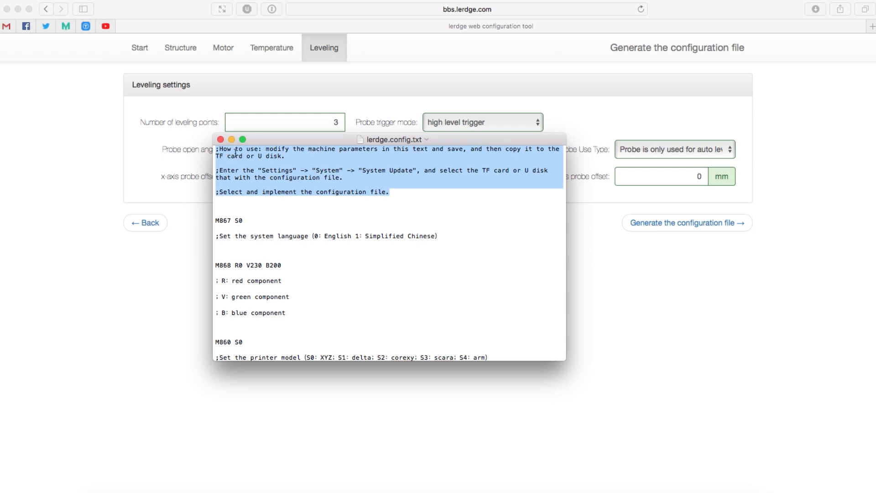
{"action": "mouse_move", "coordinate": [256, 171]}
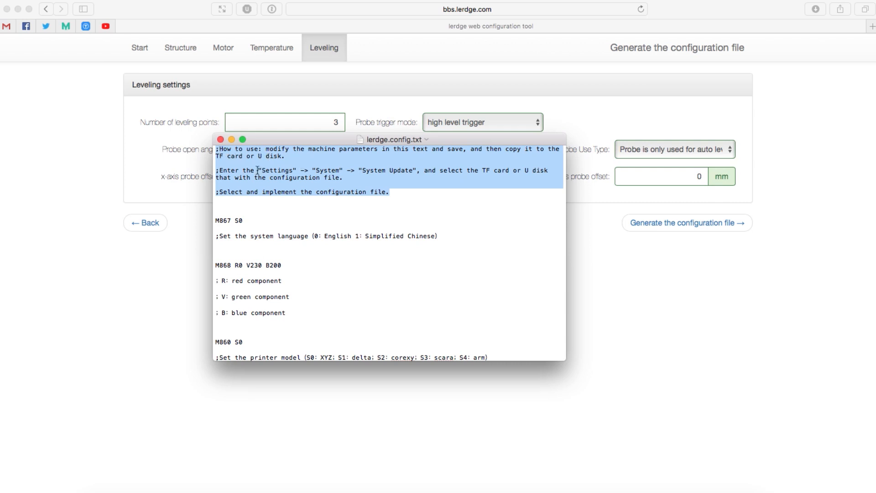
{"action": "mouse_move", "coordinate": [307, 170]}
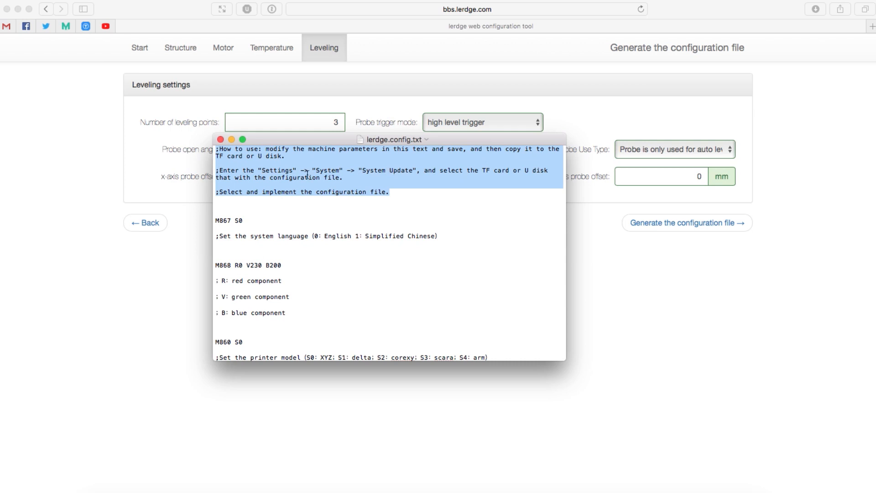
{"action": "mouse_move", "coordinate": [409, 217]}
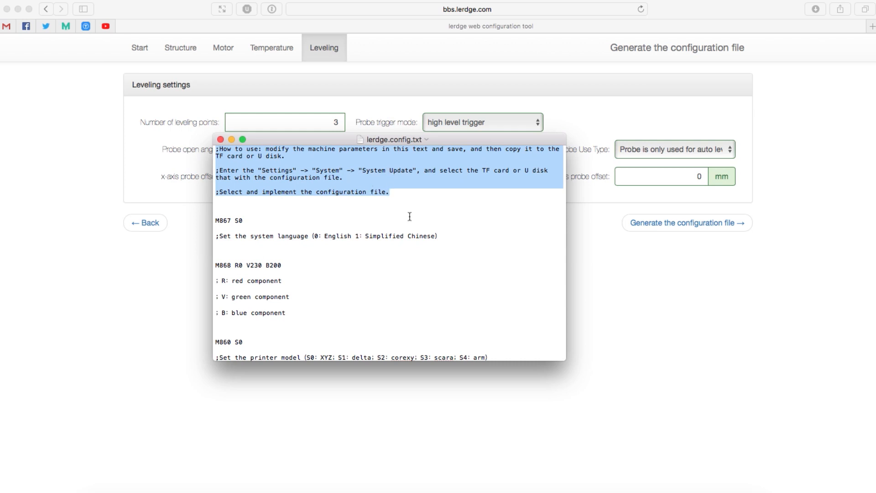
{"action": "scroll", "scroll_direction": "down", "scroll_amount": 3}
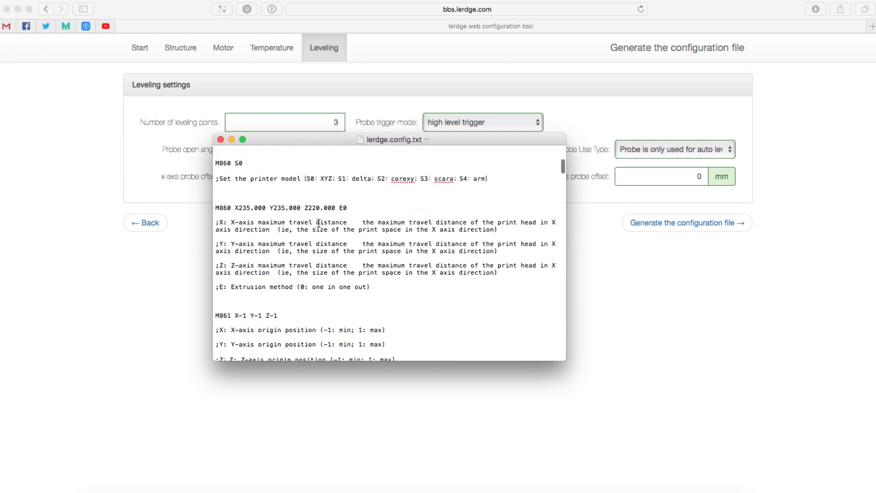
{"action": "scroll", "scroll_direction": "down", "scroll_amount": 3}
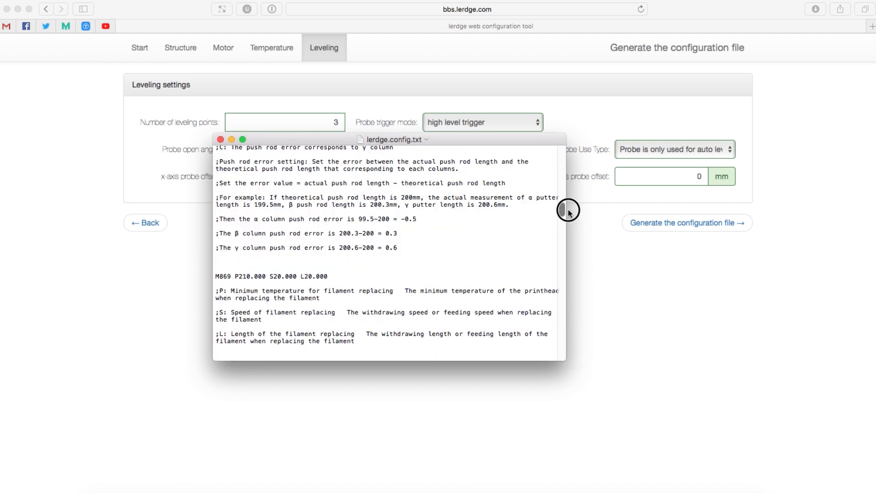
{"action": "scroll", "scroll_direction": "up", "scroll_amount": 3}
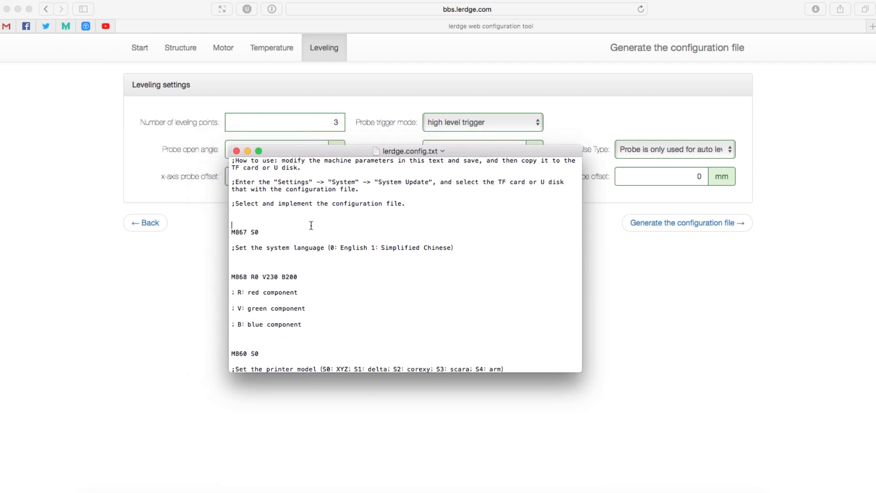
{"action": "mouse_move", "coordinate": [306, 227]}
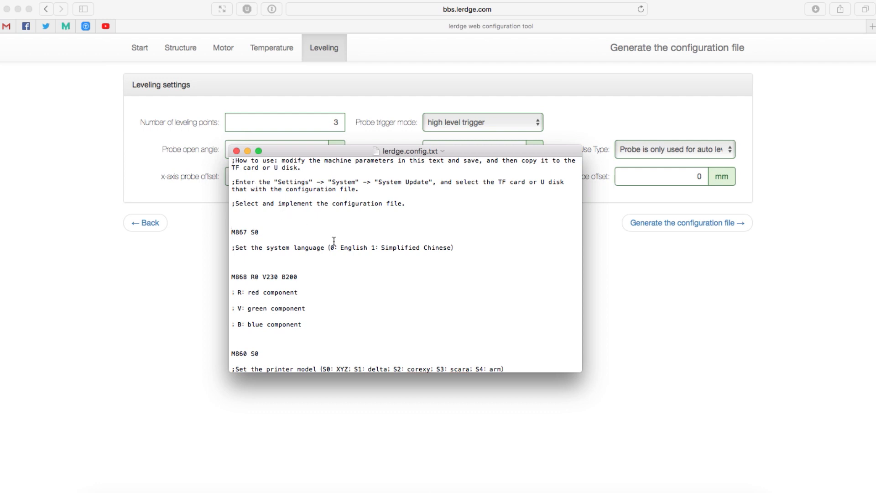
{"action": "left_click", "coordinate": [231, 226]}
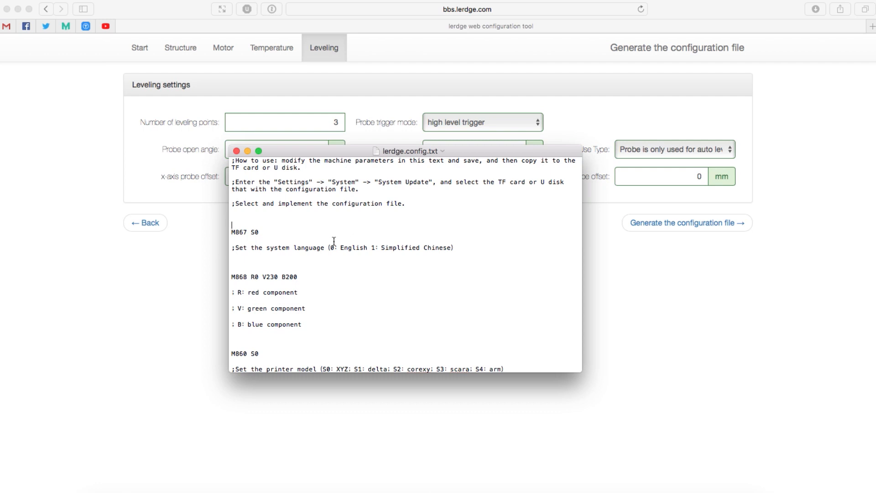
{"action": "mouse_move", "coordinate": [332, 241]}
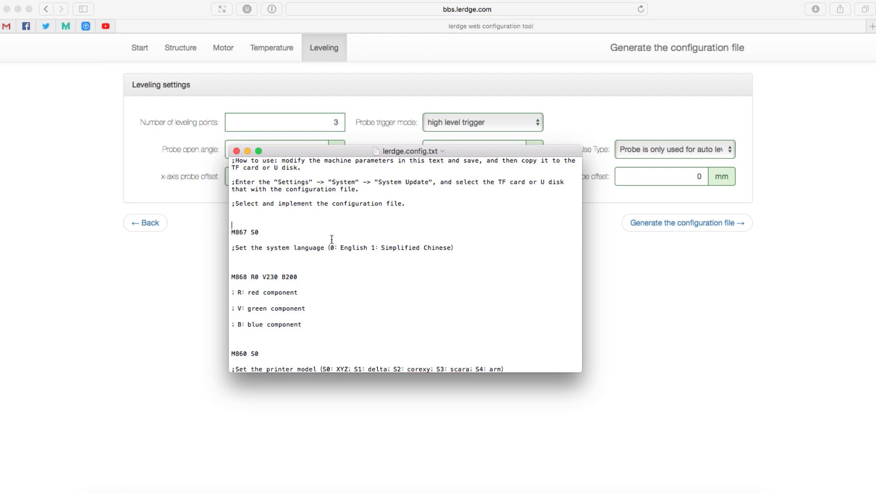